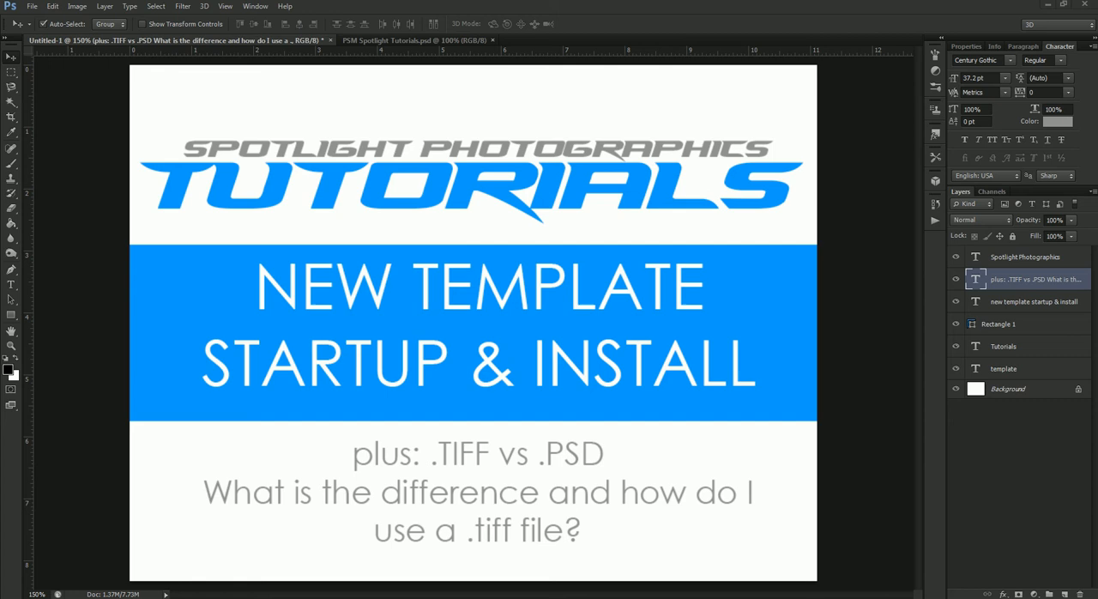
{"action": "mouse_move", "coordinate": [1047, 13]}
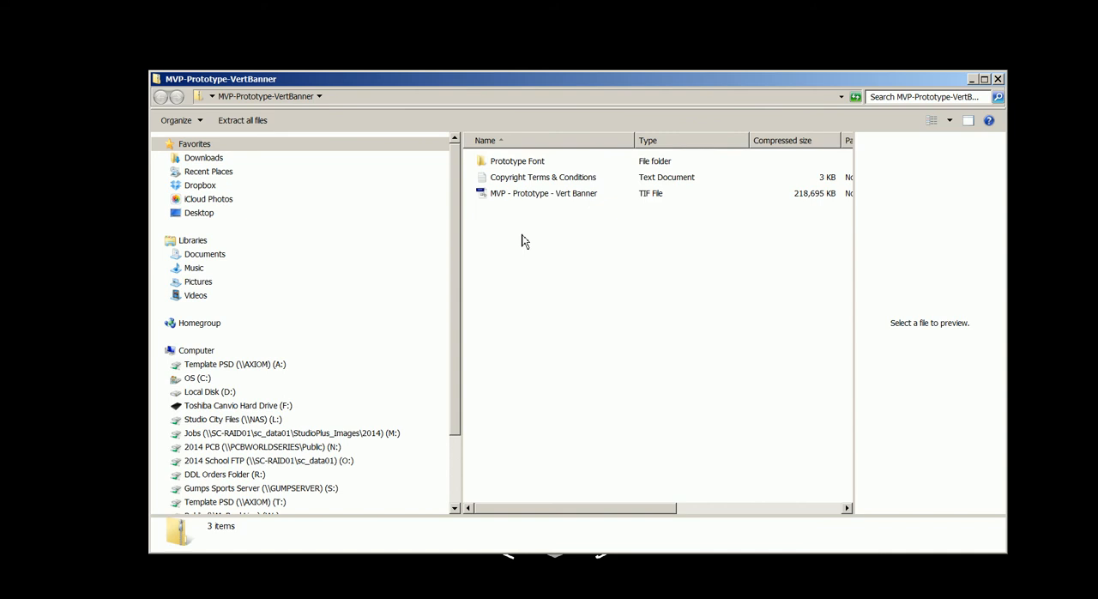
{"action": "mouse_move", "coordinate": [518, 212]}
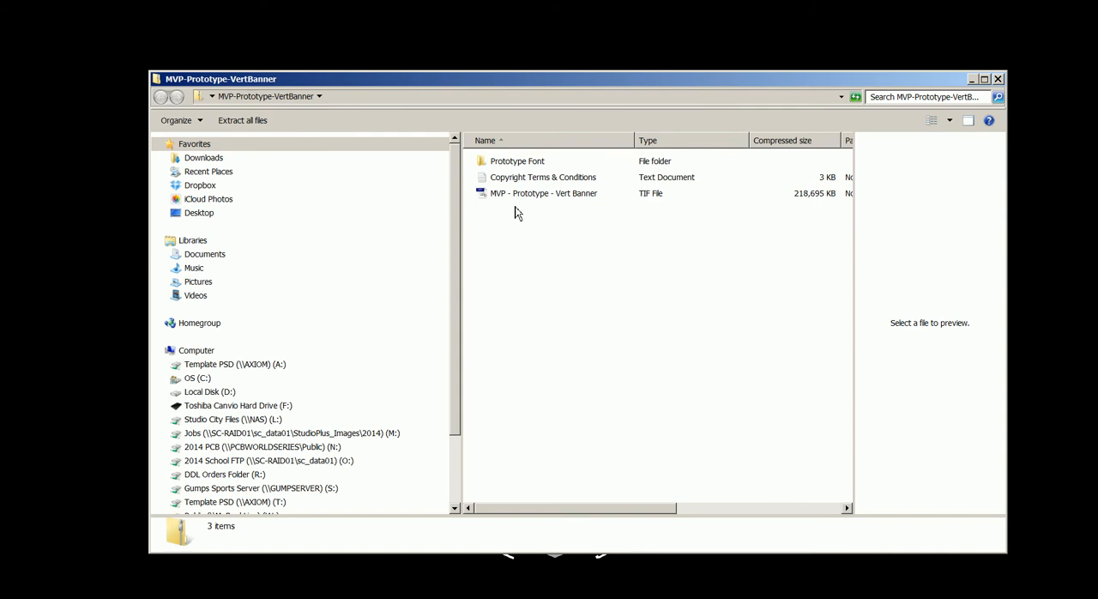
- Inspect the copyright terms, Prototype Font folder and TIF template details in the archive
{"action": "left_click", "coordinate": [543, 176]}
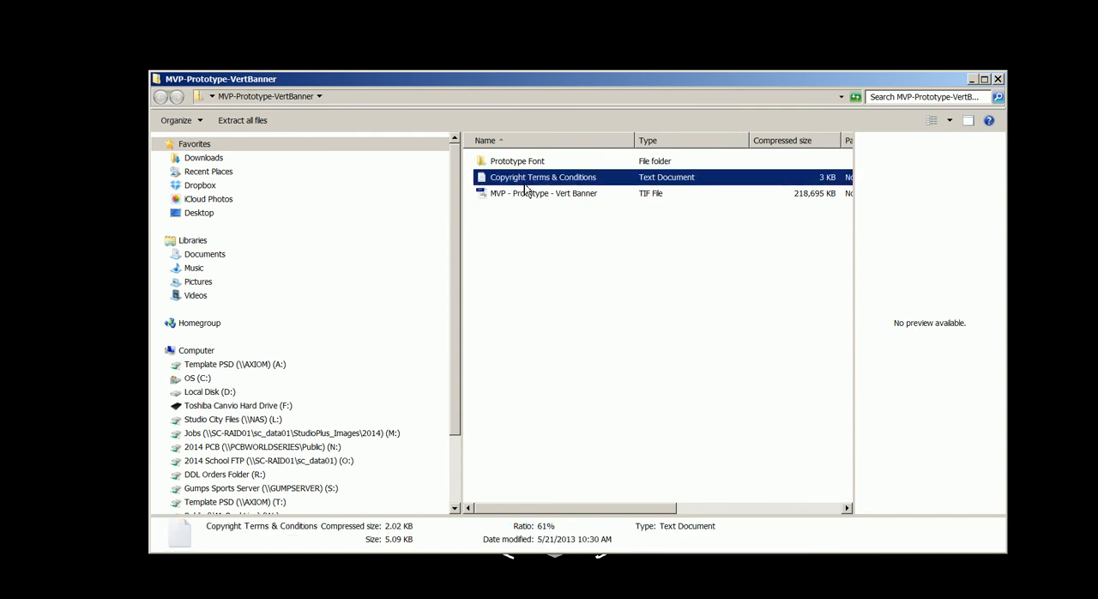
{"action": "left_click", "coordinate": [517, 160]}
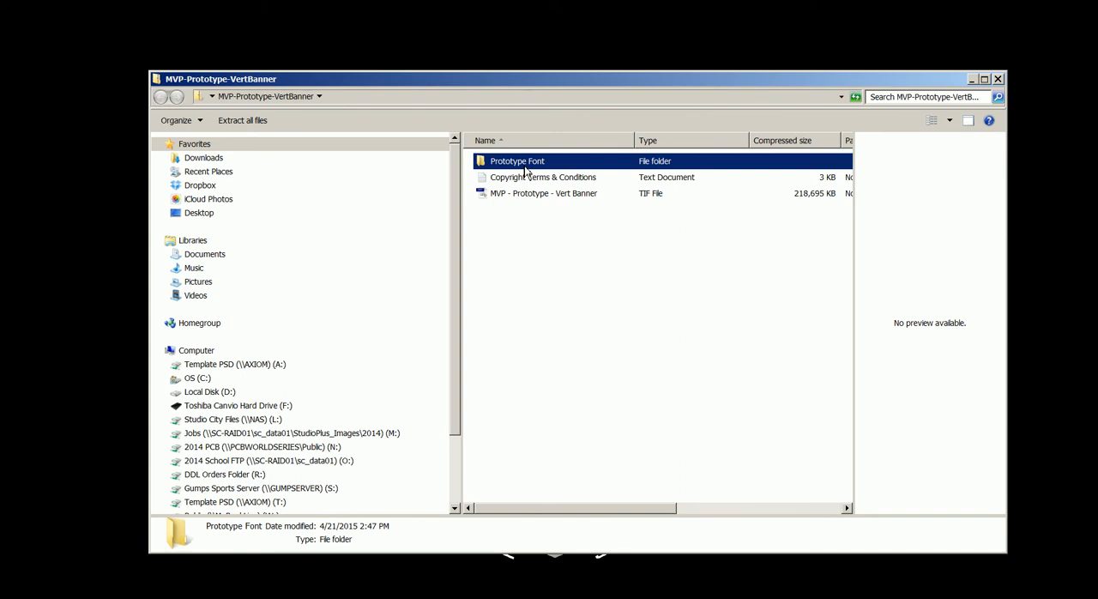
{"action": "left_click", "coordinate": [543, 193]}
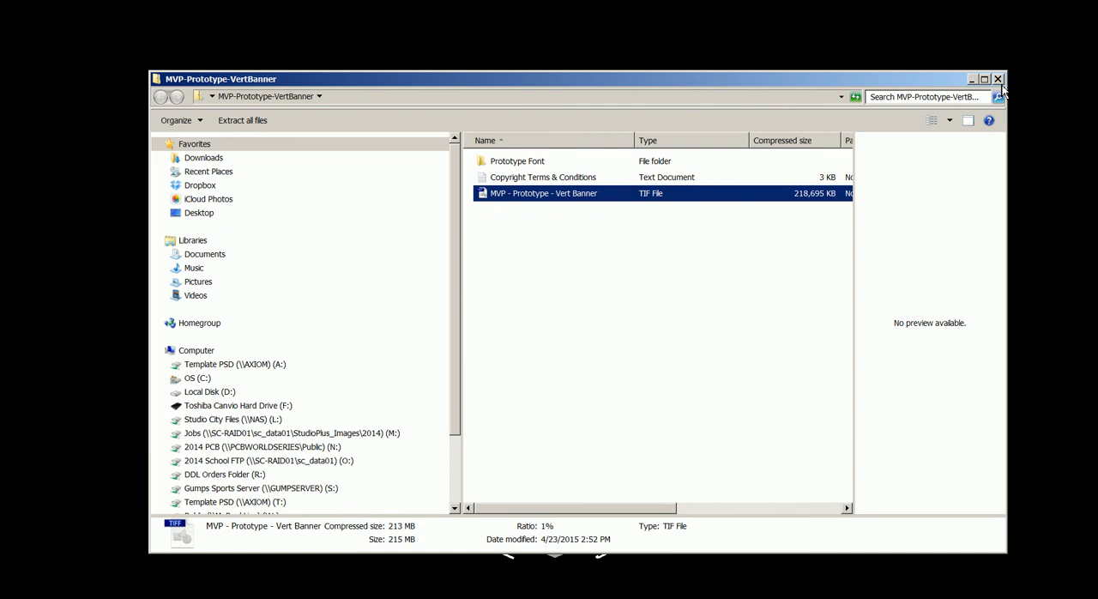
{"action": "mouse_move", "coordinate": [998, 79]}
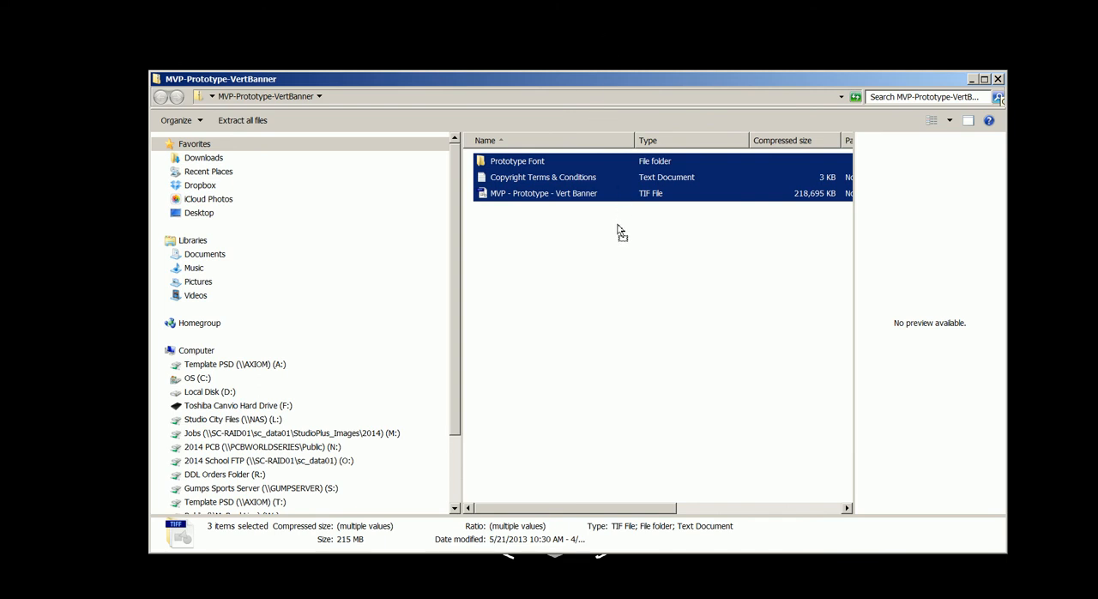
- Bring up the desktop zip's context menu showing Extract All
{"action": "right_click", "coordinate": [832, 288]}
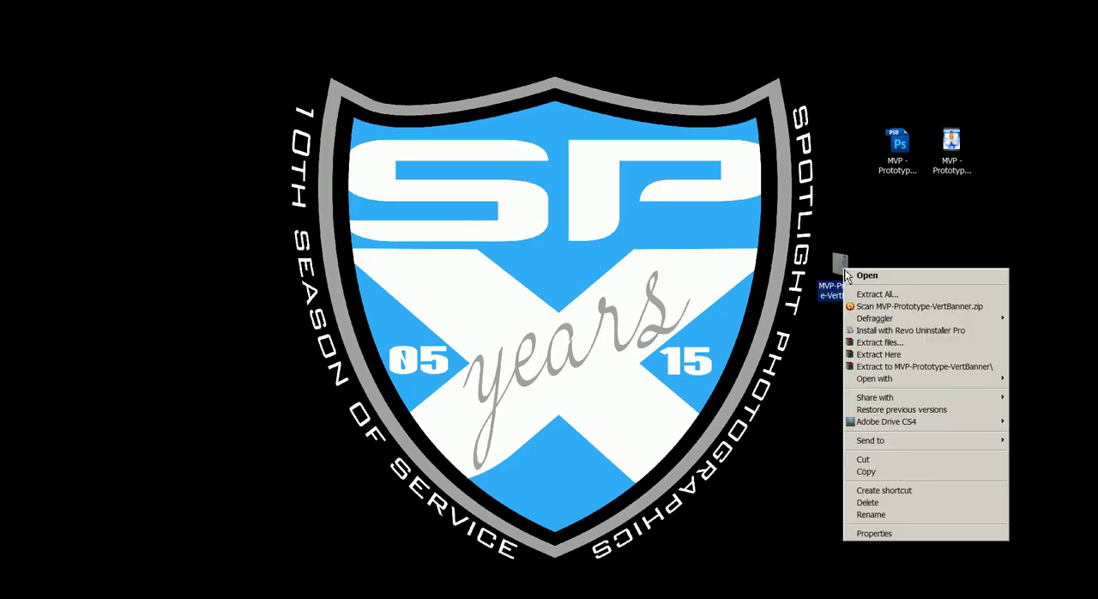
{"action": "mouse_move", "coordinate": [877, 294]}
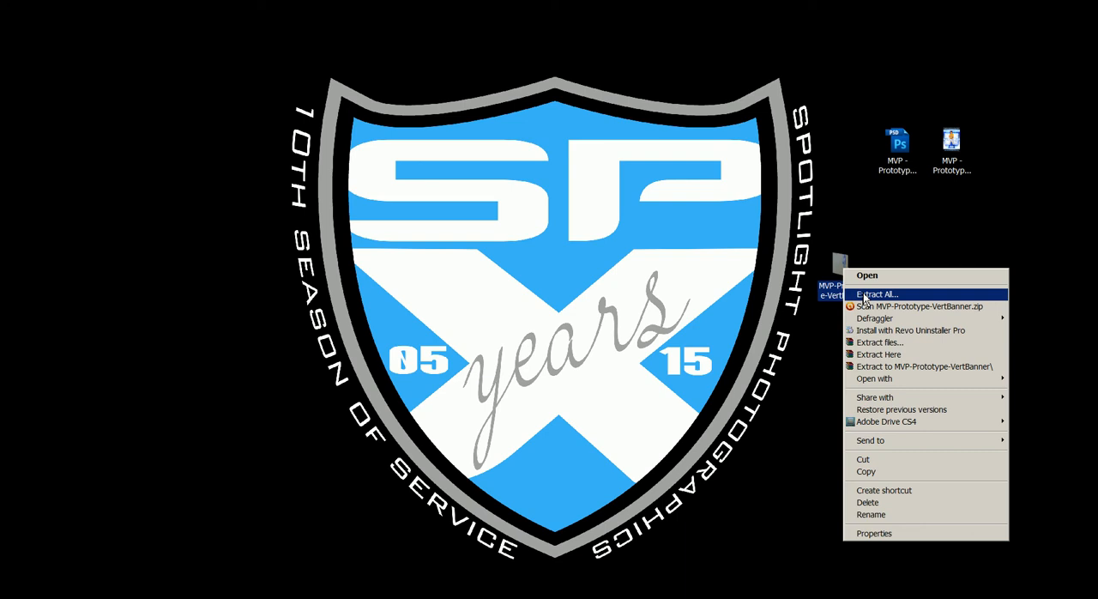
{"action": "mouse_move", "coordinate": [874, 318]}
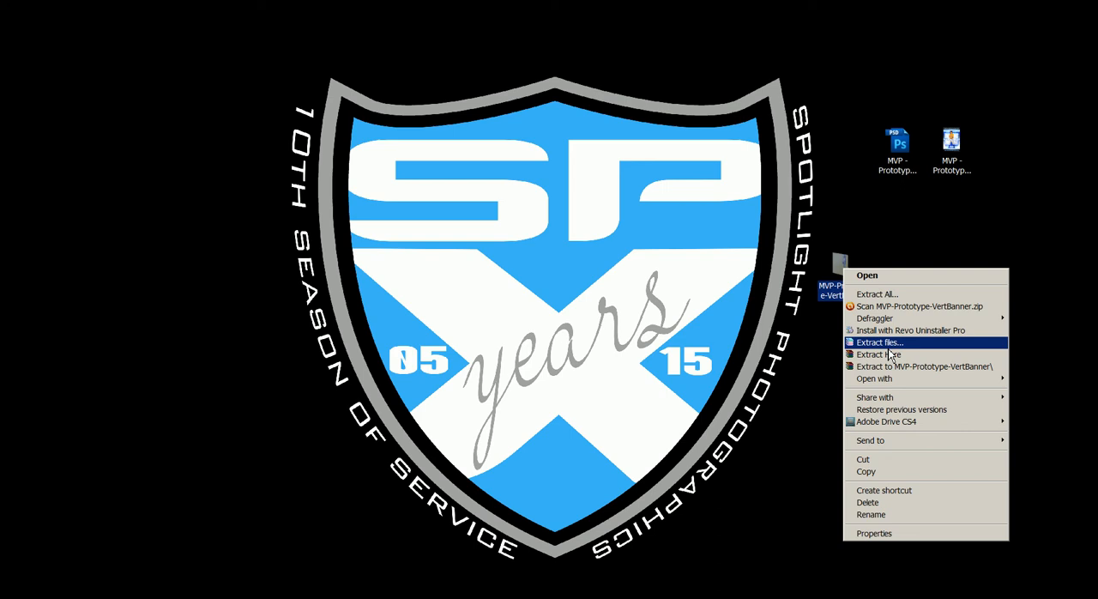
{"action": "mouse_move", "coordinate": [878, 354]}
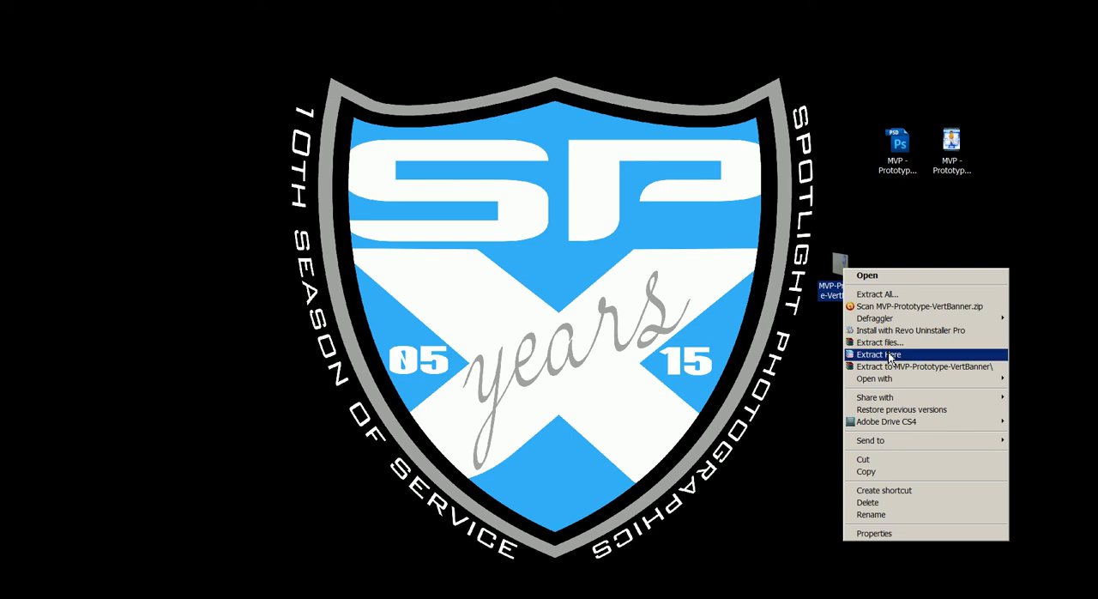
{"action": "mouse_move", "coordinate": [893, 294]}
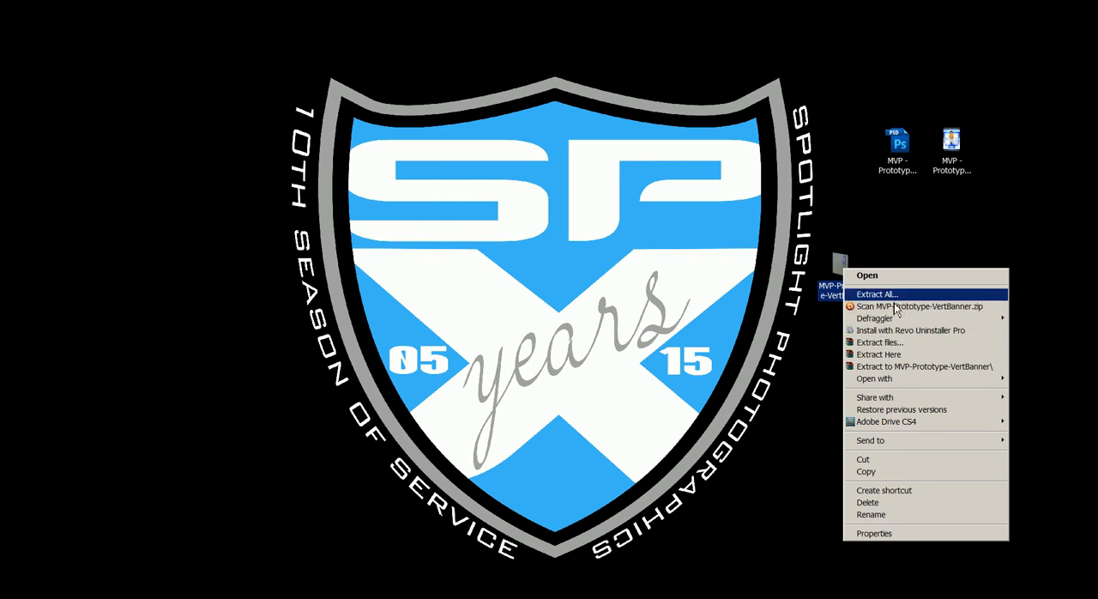
- Extract everything to the MVP-Prototype-VertBanner desktop folder, with 'Show extracted files' kept on
{"action": "left_click", "coordinate": [877, 294]}
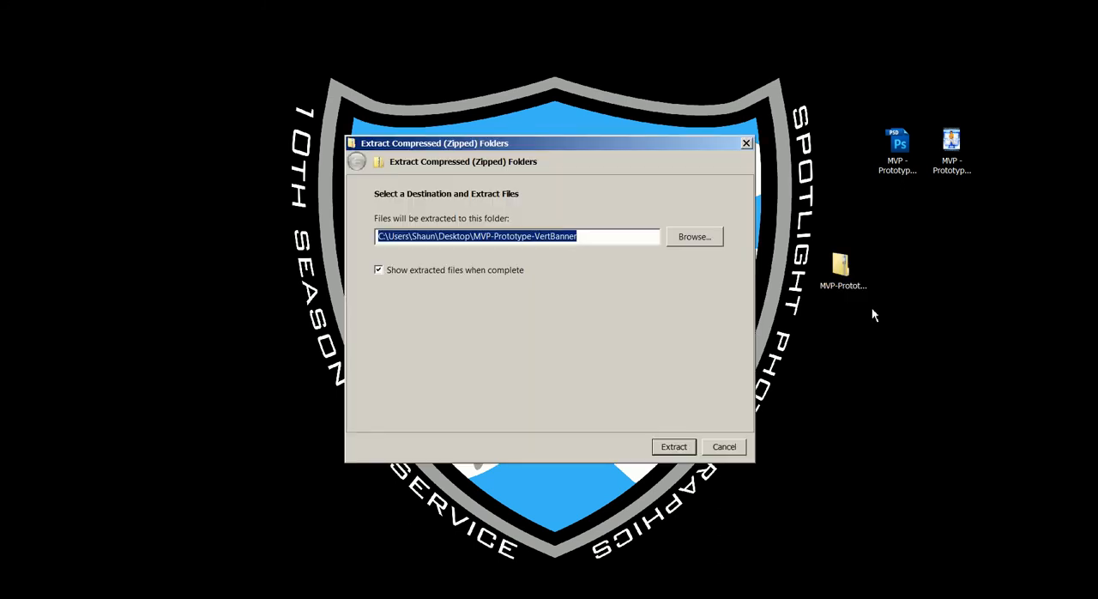
{"action": "mouse_move", "coordinate": [600, 337]}
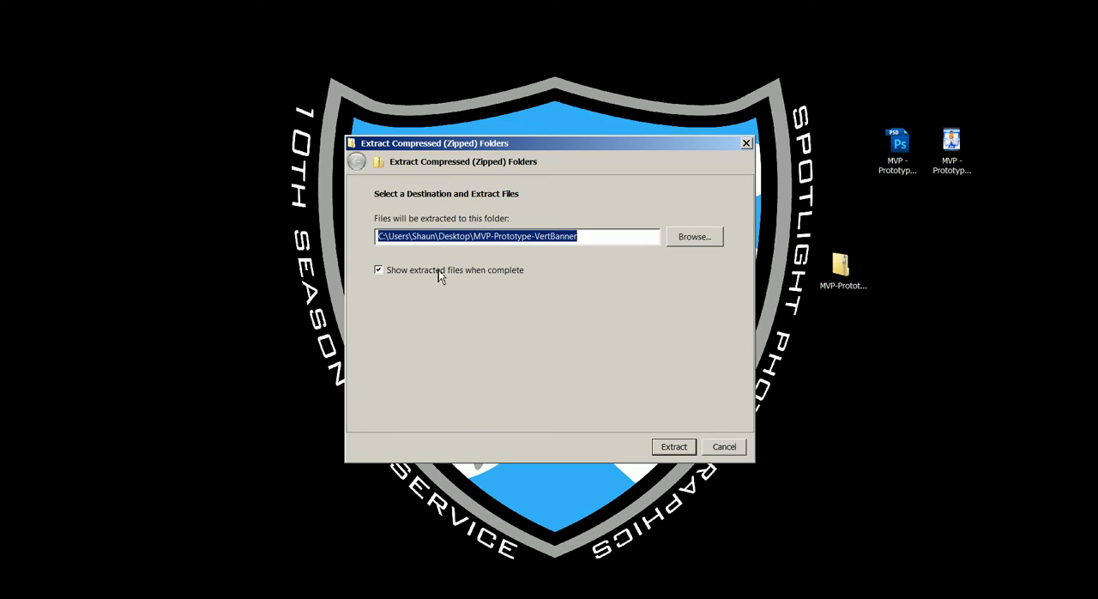
{"action": "mouse_move", "coordinate": [669, 390]}
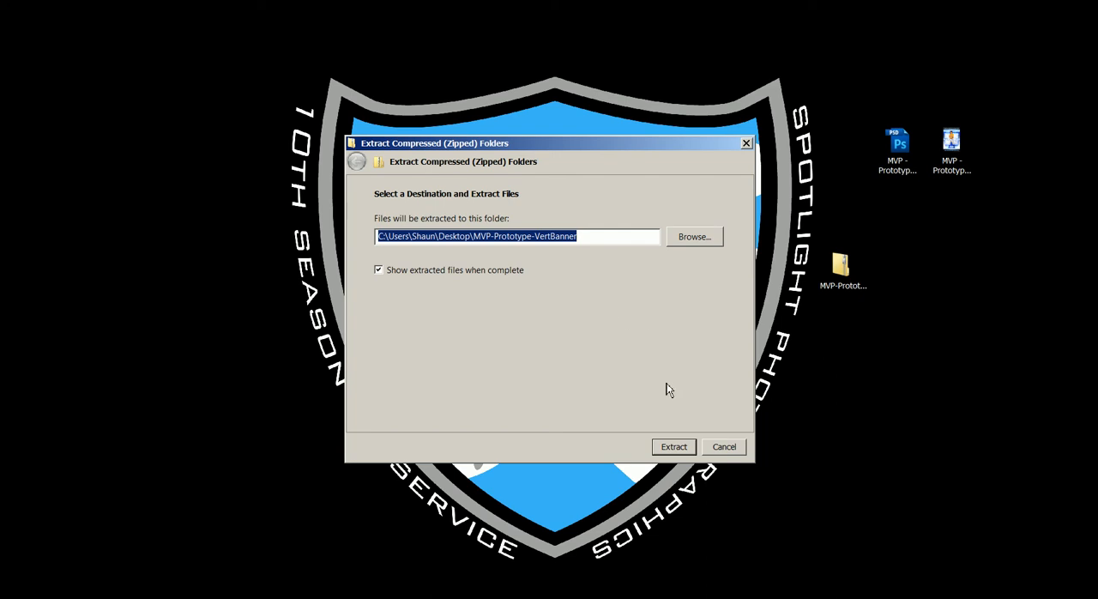
{"action": "left_click", "coordinate": [674, 447]}
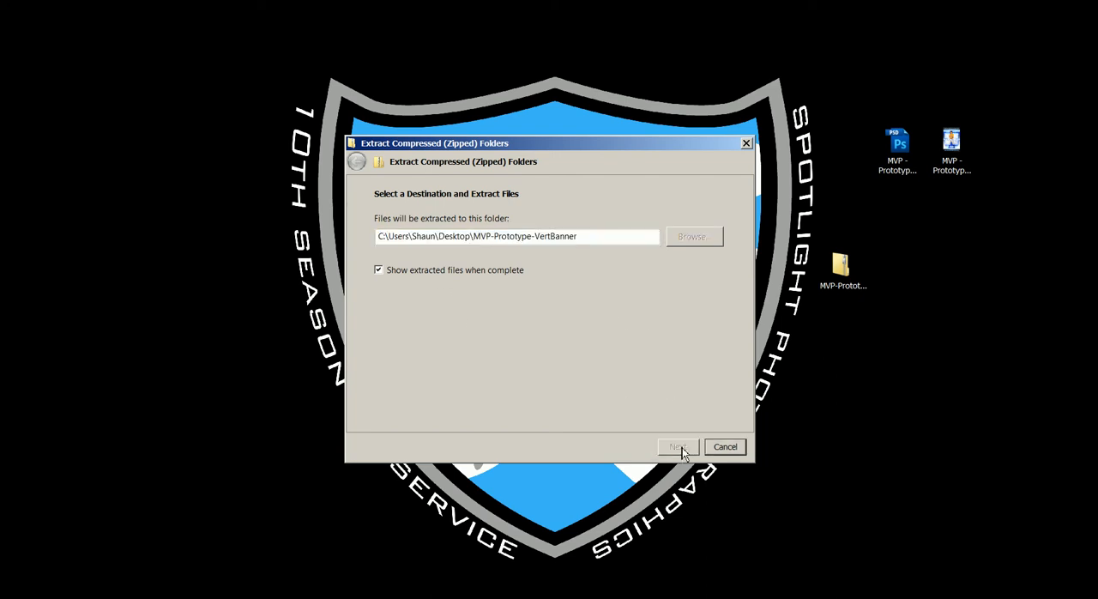
- Open the Prototype Font folder, install NHL Ducks_0.ttf, and close the Explorer window
{"action": "left_click", "coordinate": [677, 446]}
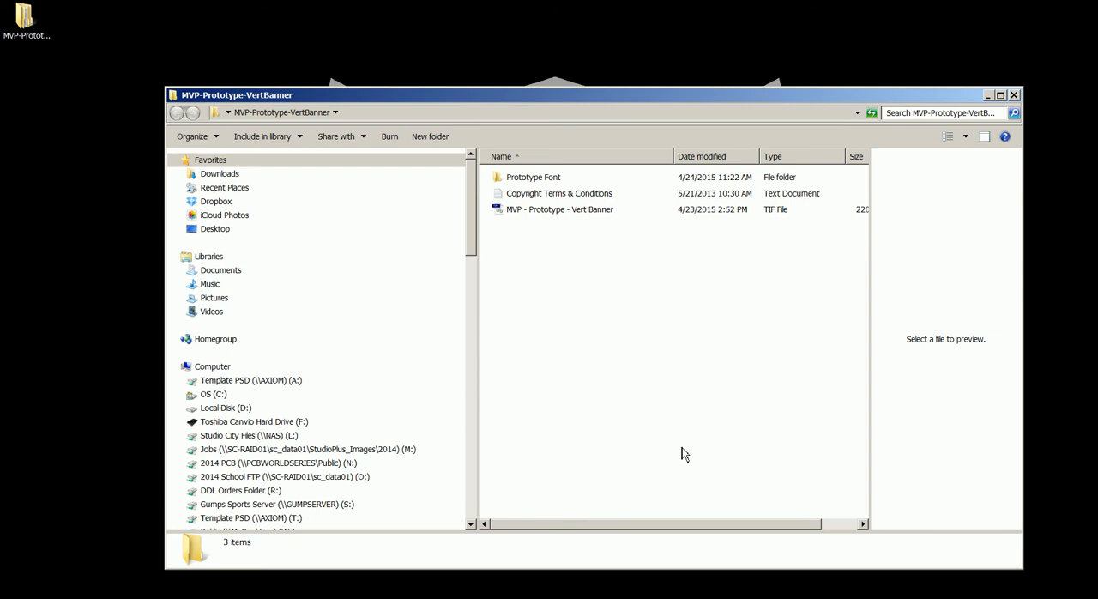
{"action": "mouse_move", "coordinate": [646, 350]}
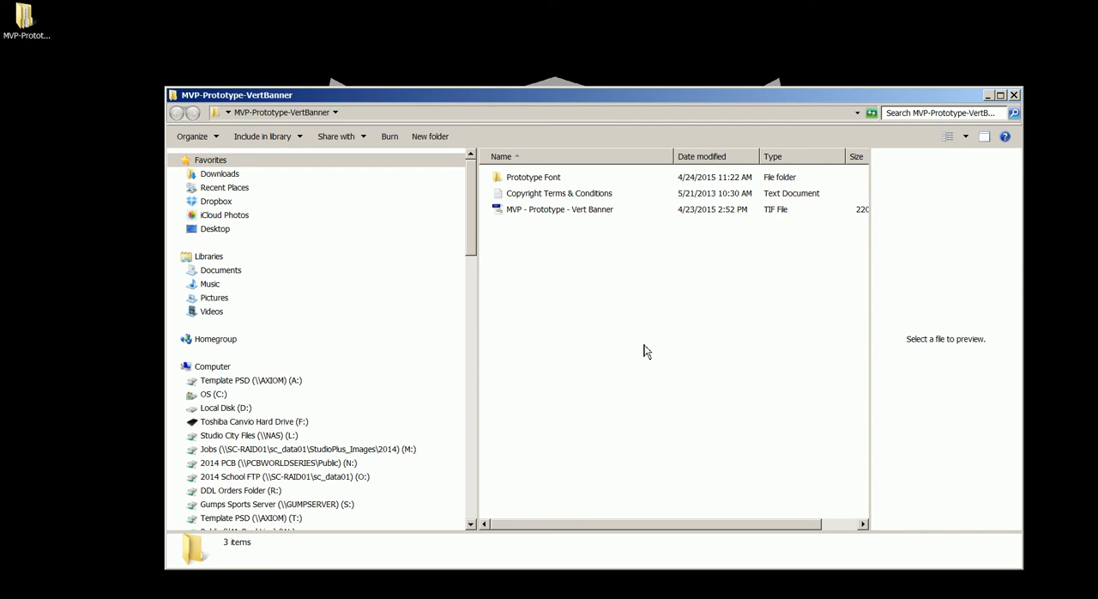
{"action": "mouse_move", "coordinate": [479, 198]}
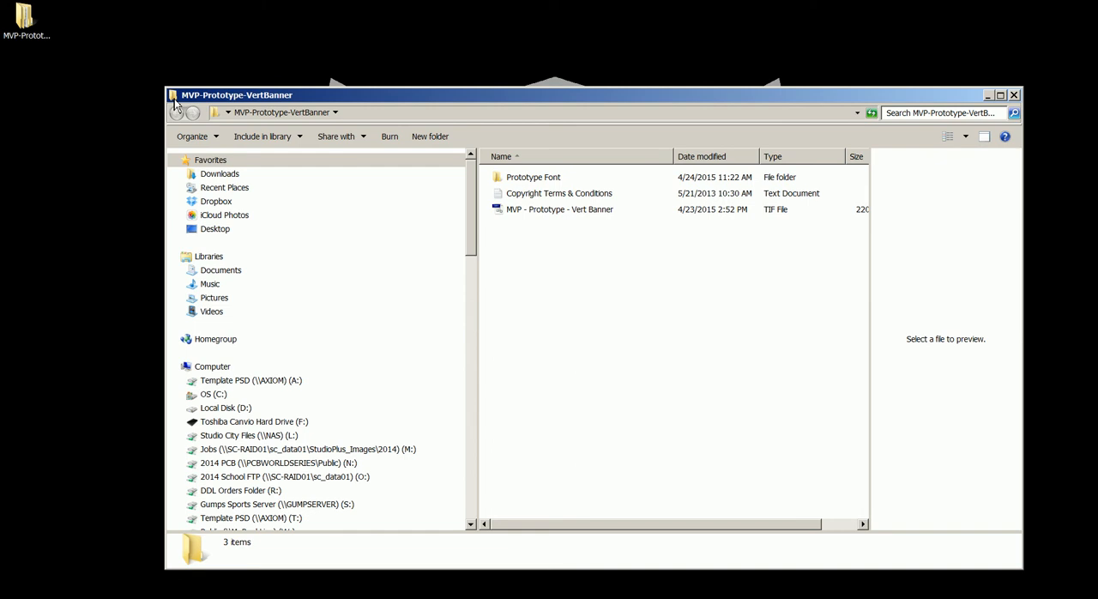
{"action": "left_click", "coordinate": [554, 260]}
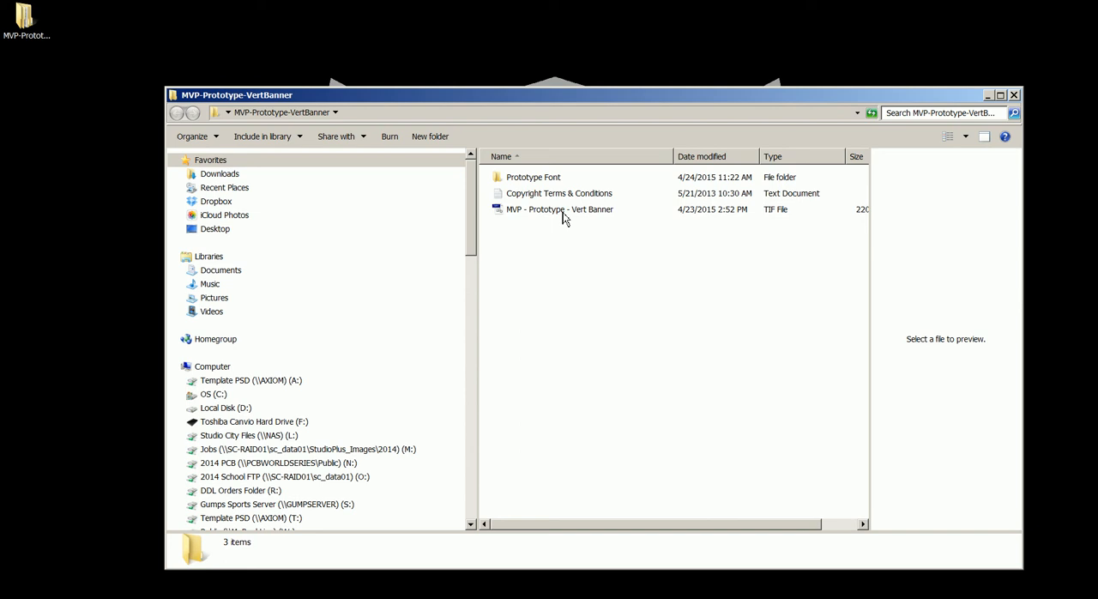
{"action": "mouse_move", "coordinate": [562, 214]}
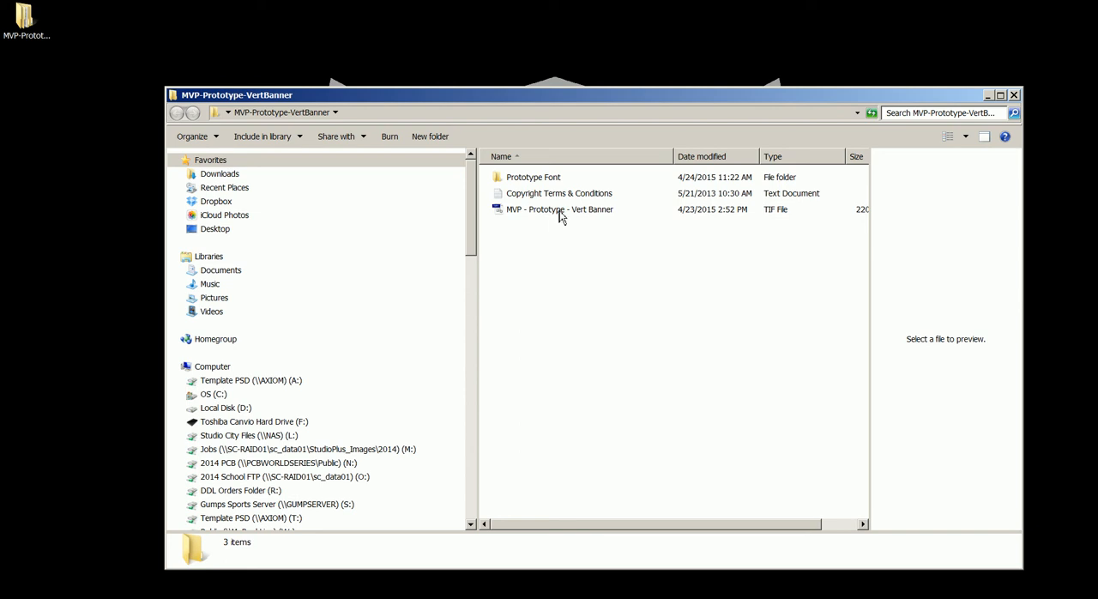
{"action": "mouse_move", "coordinate": [580, 202]}
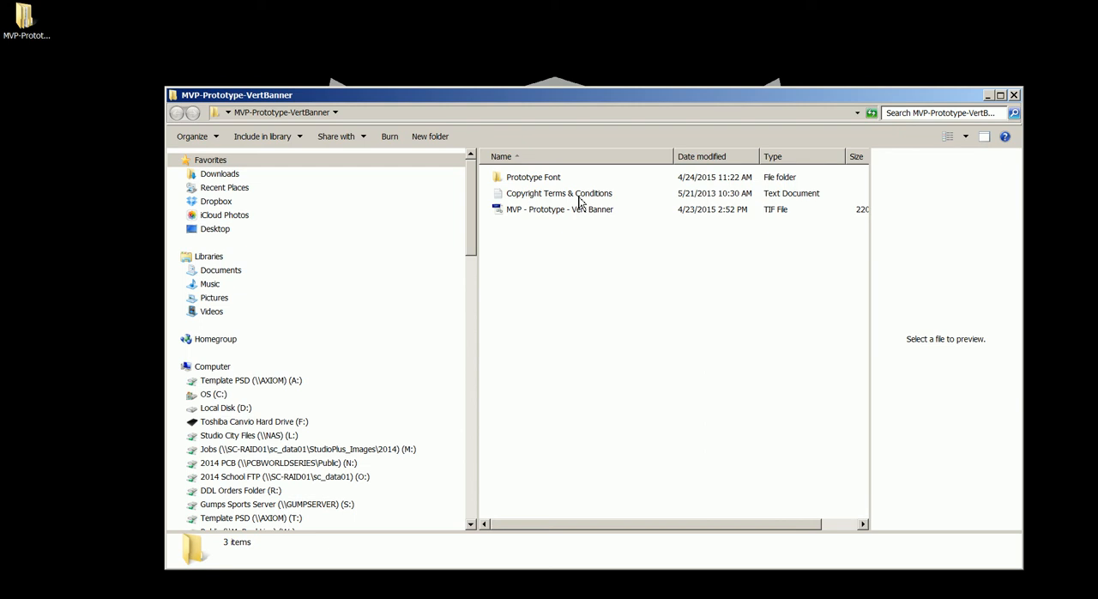
{"action": "mouse_move", "coordinate": [554, 187]}
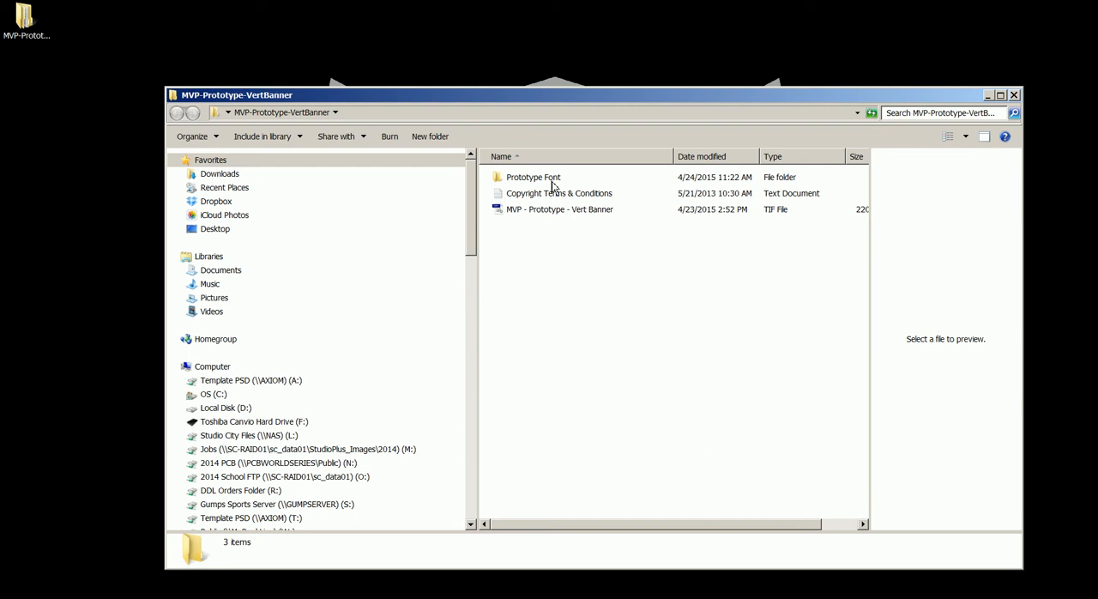
{"action": "double_click", "coordinate": [533, 176]}
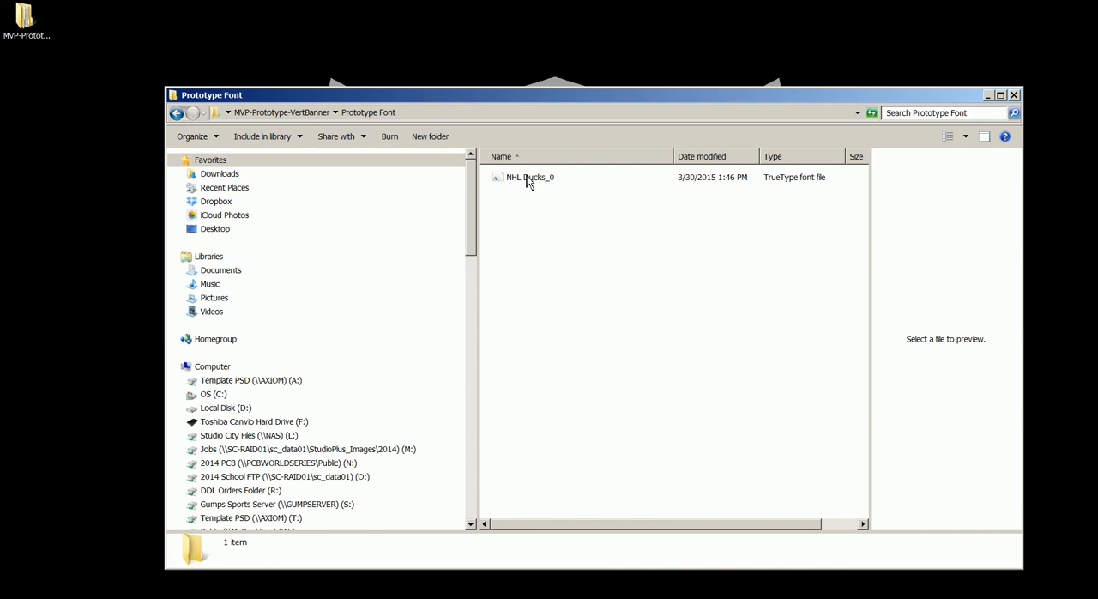
{"action": "right_click", "coordinate": [529, 176]}
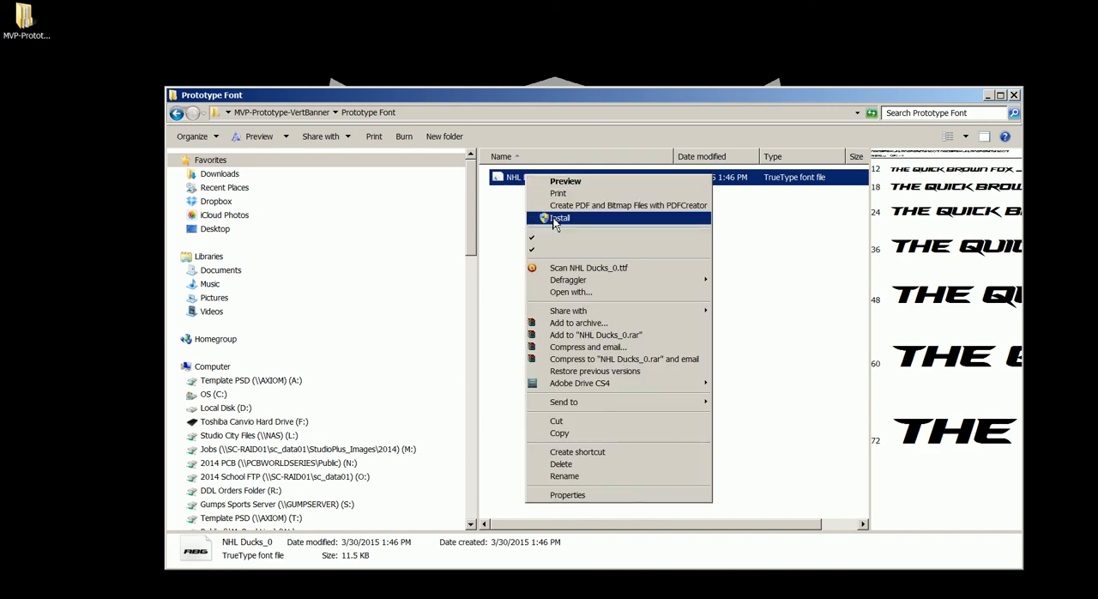
{"action": "left_click", "coordinate": [558, 217]}
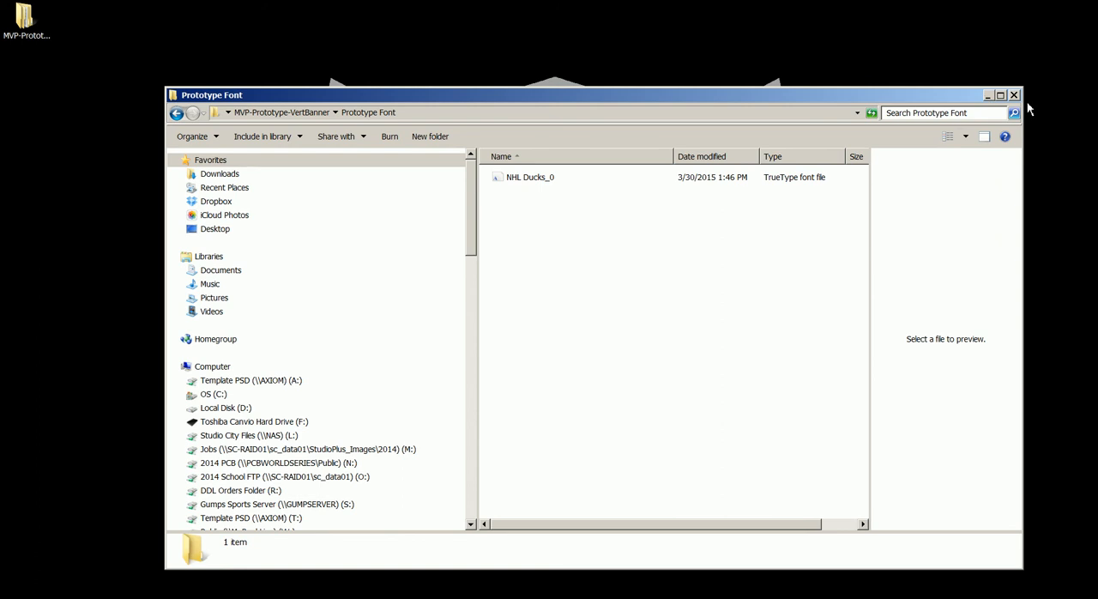
{"action": "left_click", "coordinate": [988, 95]}
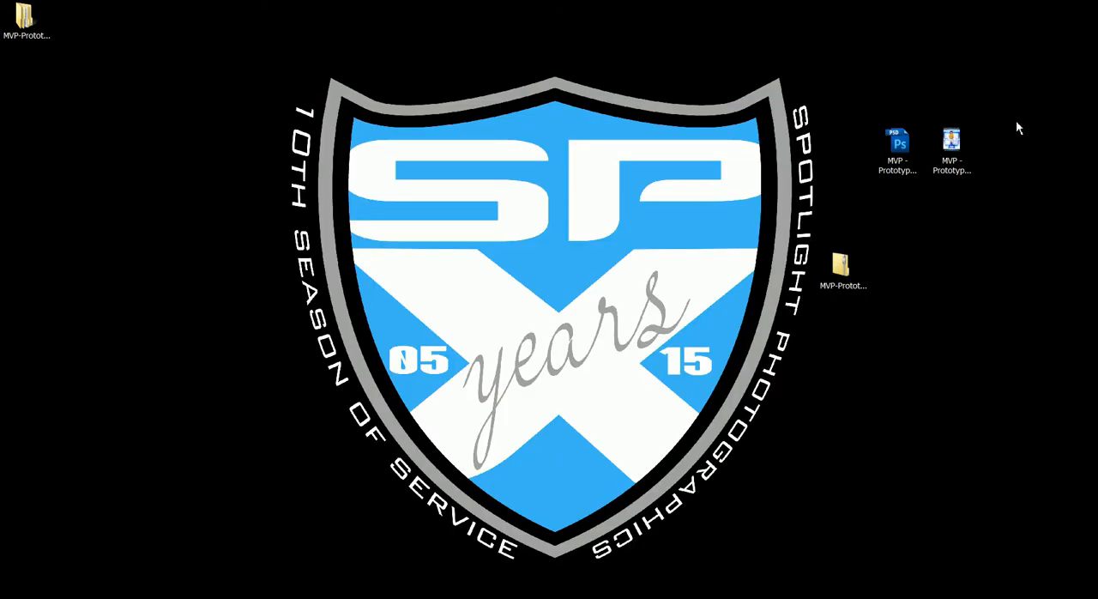
- Reopen the extracted MVP-Prototype-VertBanner folder from the desktop
{"action": "double_click", "coordinate": [843, 266]}
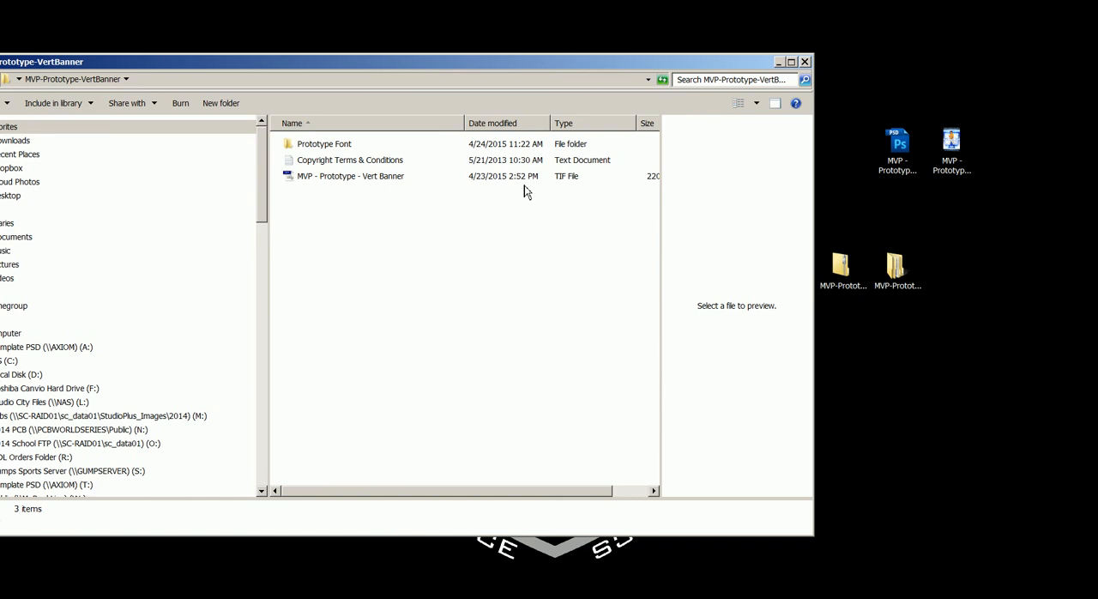
- Show Properties for the Vert Banner TIF: 215 MB, opens with Photoshop CS6
{"action": "left_click", "coordinate": [350, 176]}
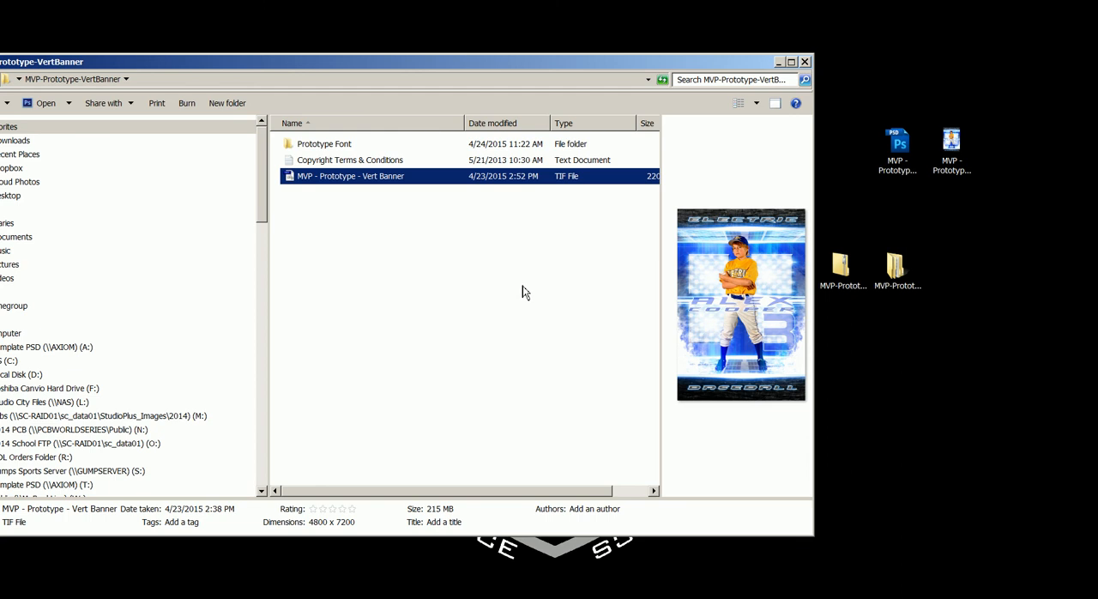
{"action": "mouse_move", "coordinate": [357, 205]}
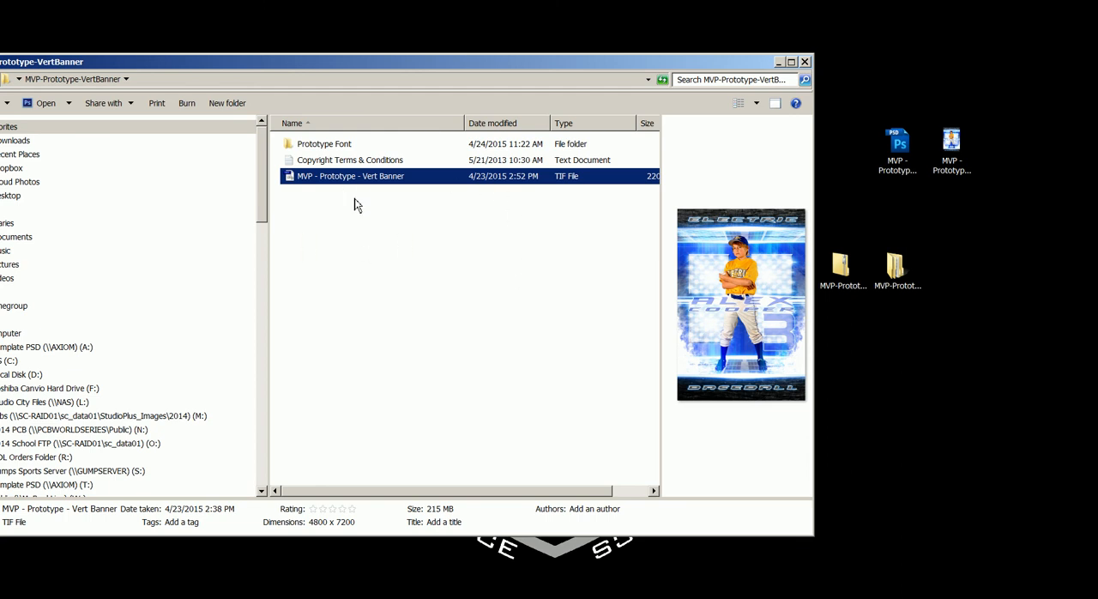
{"action": "mouse_move", "coordinate": [374, 191]}
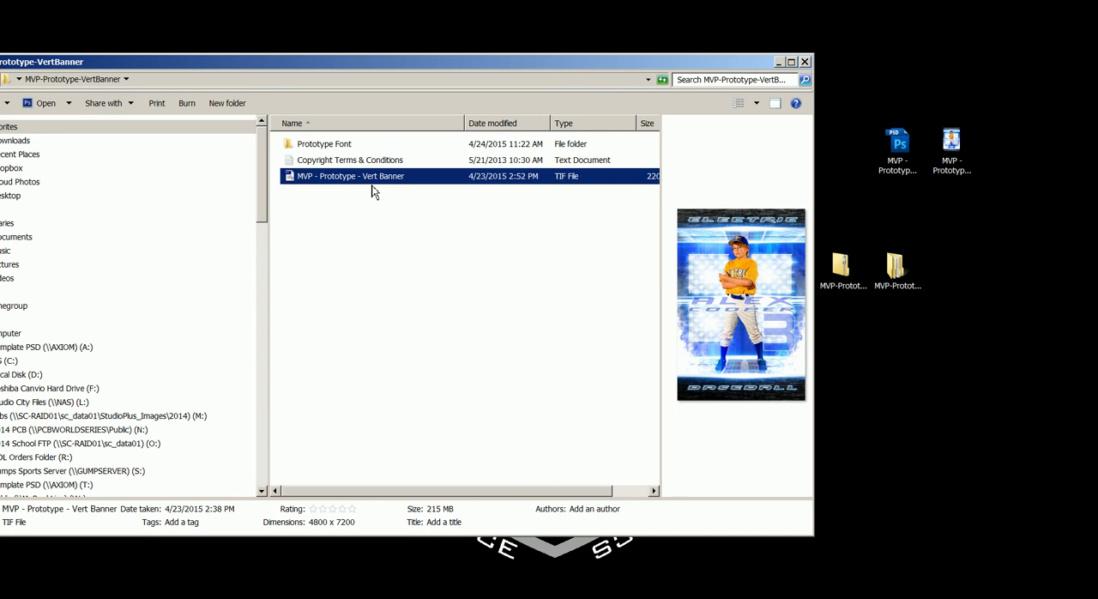
{"action": "mouse_move", "coordinate": [342, 185]}
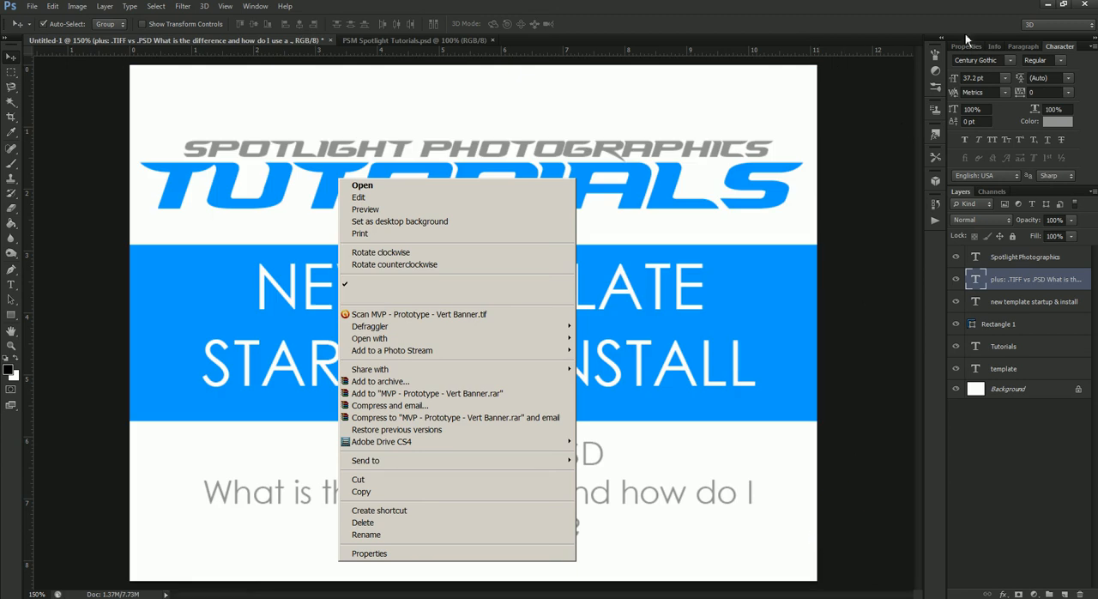
{"action": "left_click", "coordinate": [362, 185]}
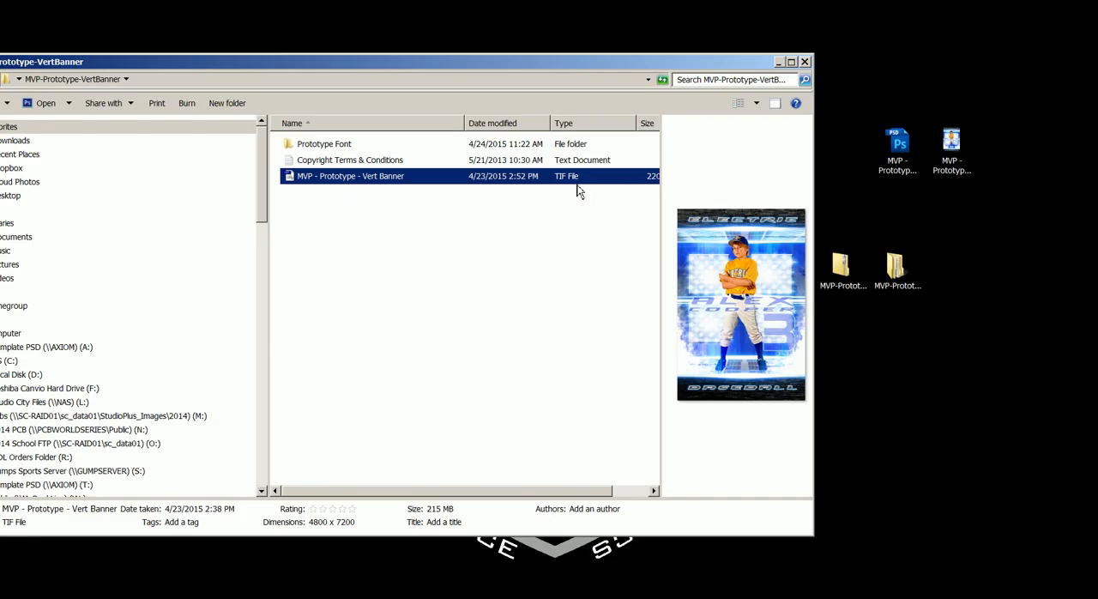
{"action": "right_click", "coordinate": [351, 176]}
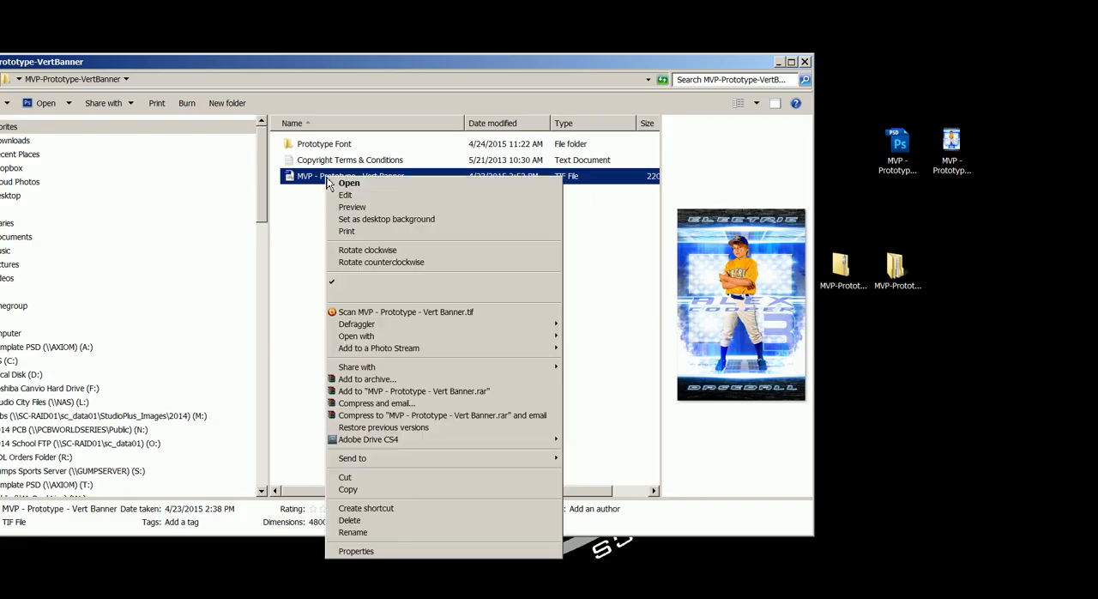
{"action": "mouse_move", "coordinate": [356, 324]}
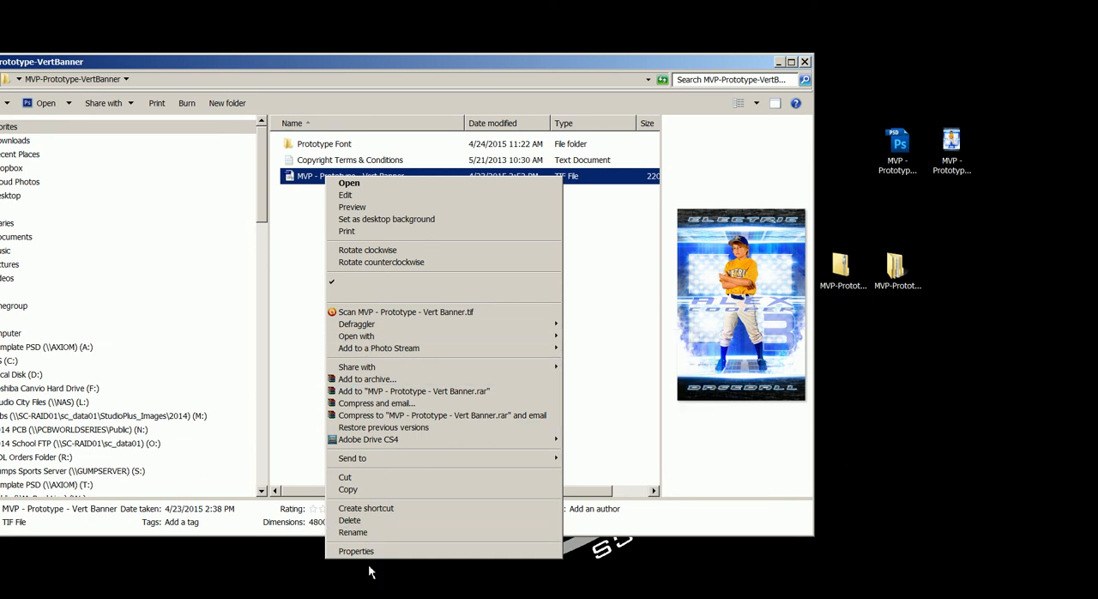
{"action": "left_click", "coordinate": [356, 551]}
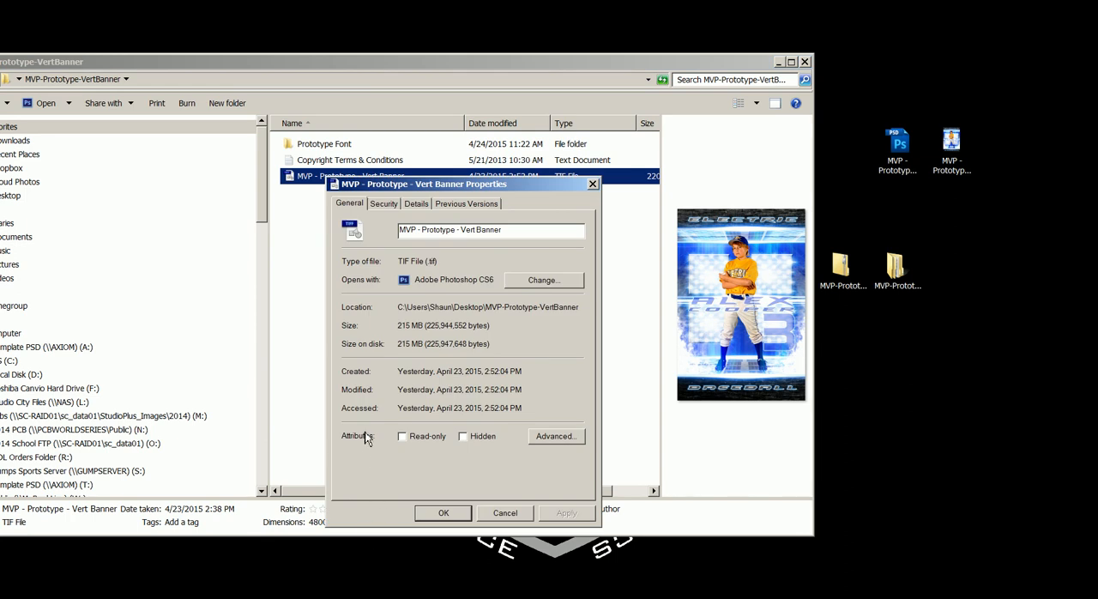
{"action": "mouse_move", "coordinate": [371, 271]}
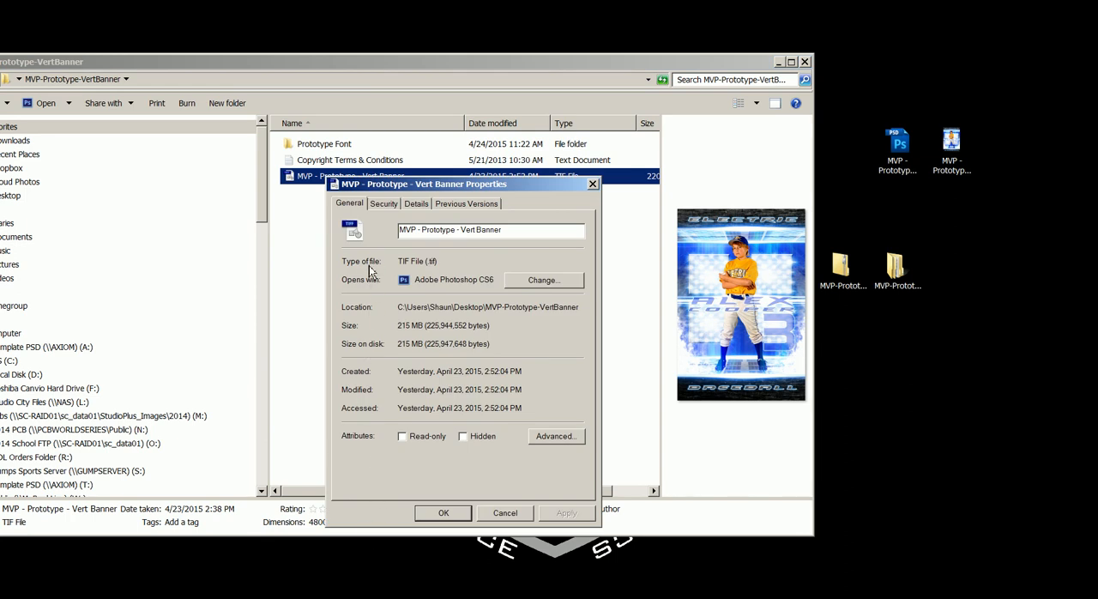
{"action": "mouse_move", "coordinate": [417, 281]}
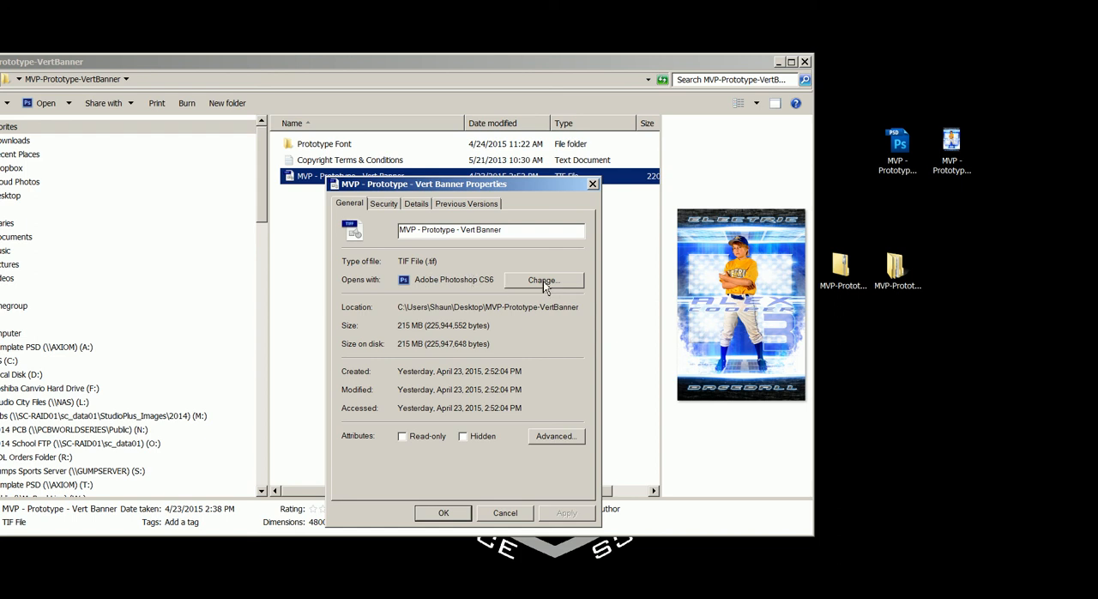
- Browse the Open with program list, then cancel it and the TIF Properties unchanged
{"action": "left_click", "coordinate": [542, 281]}
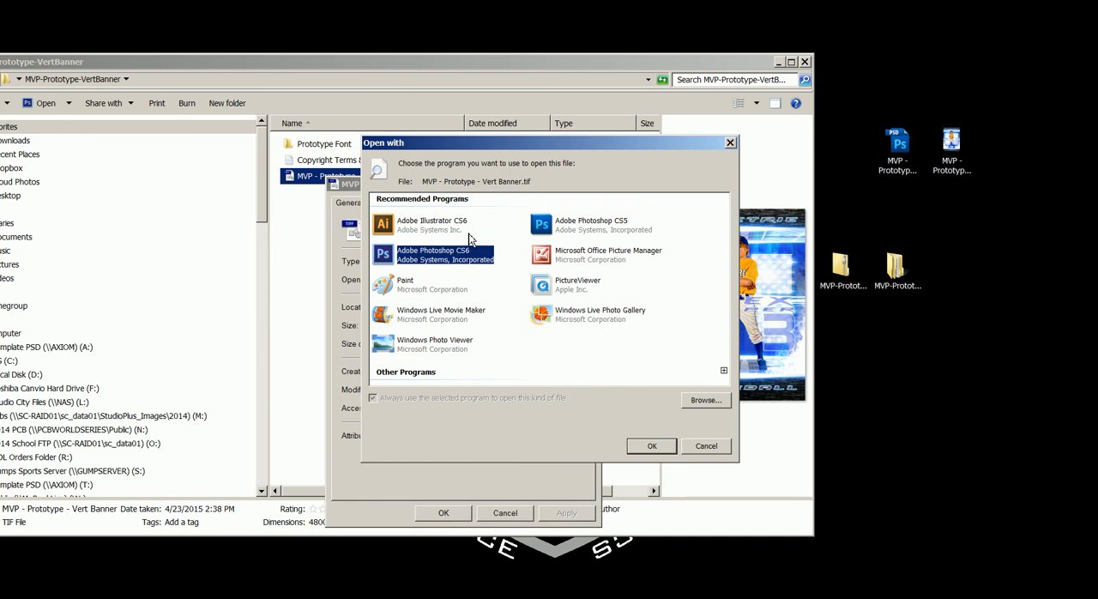
{"action": "mouse_move", "coordinate": [470, 310]}
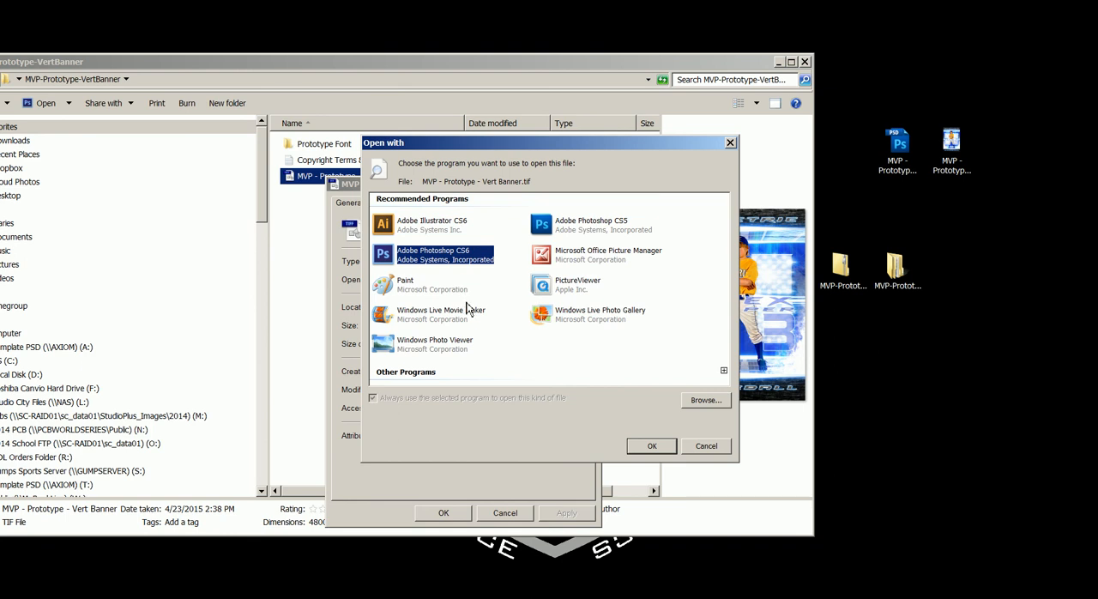
{"action": "mouse_move", "coordinate": [530, 247]}
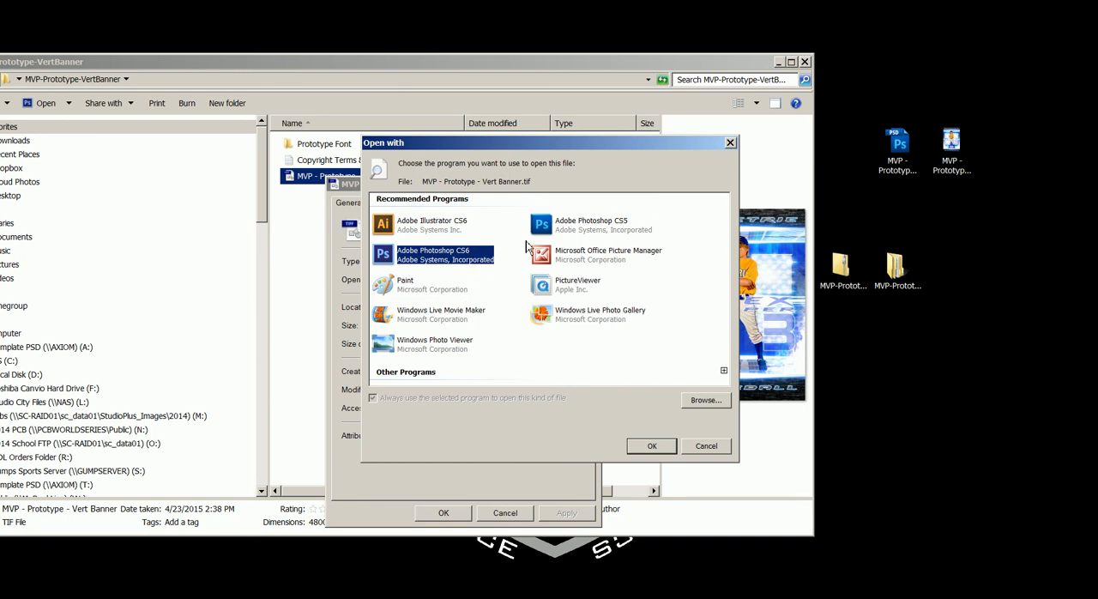
{"action": "mouse_move", "coordinate": [571, 233]}
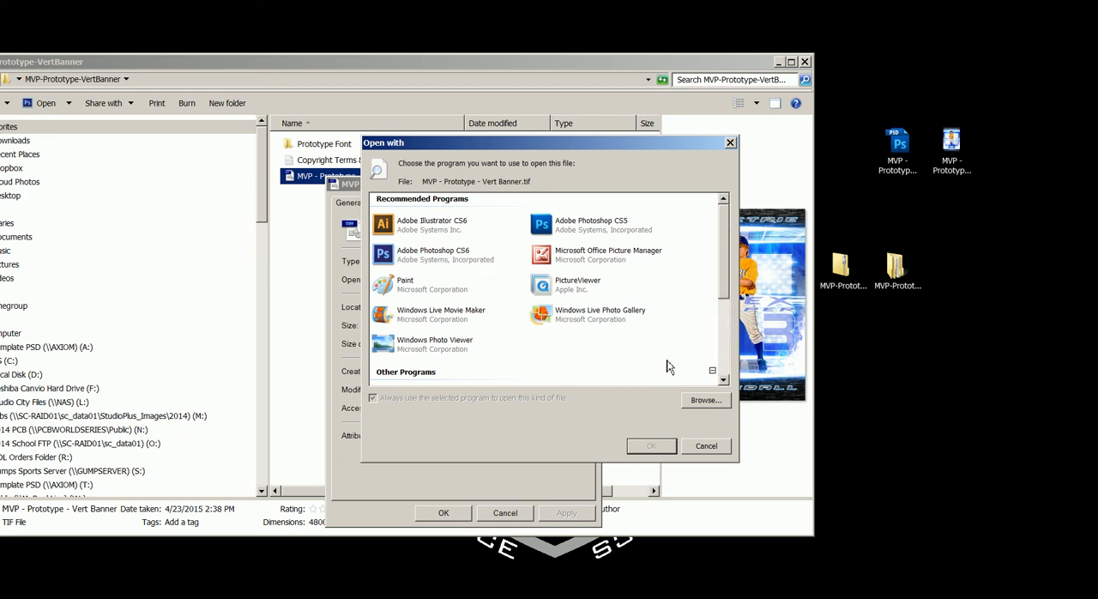
{"action": "scroll", "scroll_direction": "down", "scroll_amount": 3}
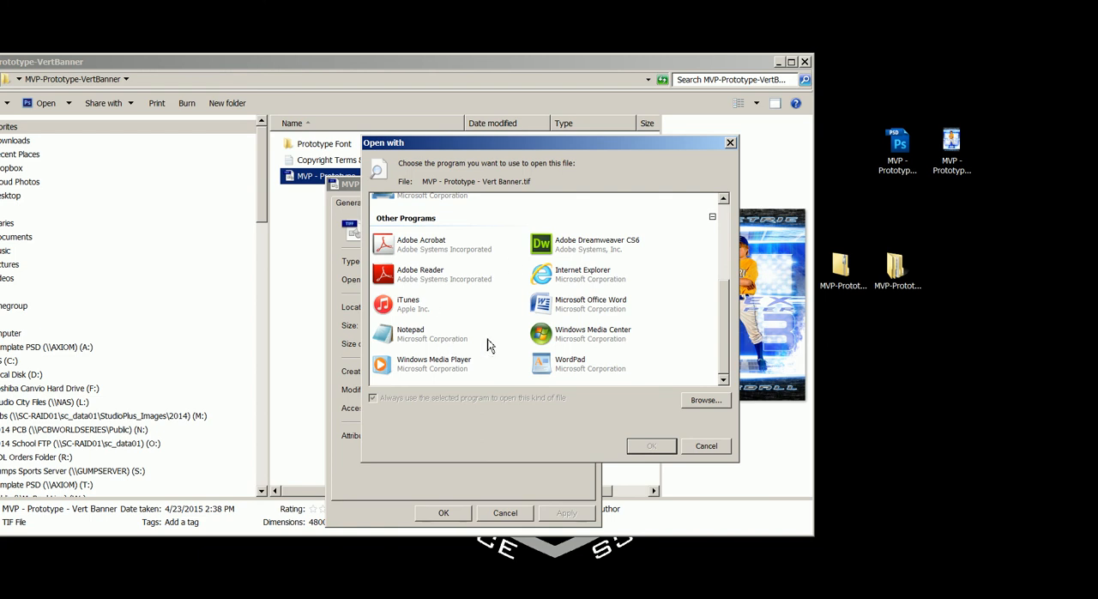
{"action": "mouse_move", "coordinate": [697, 412]}
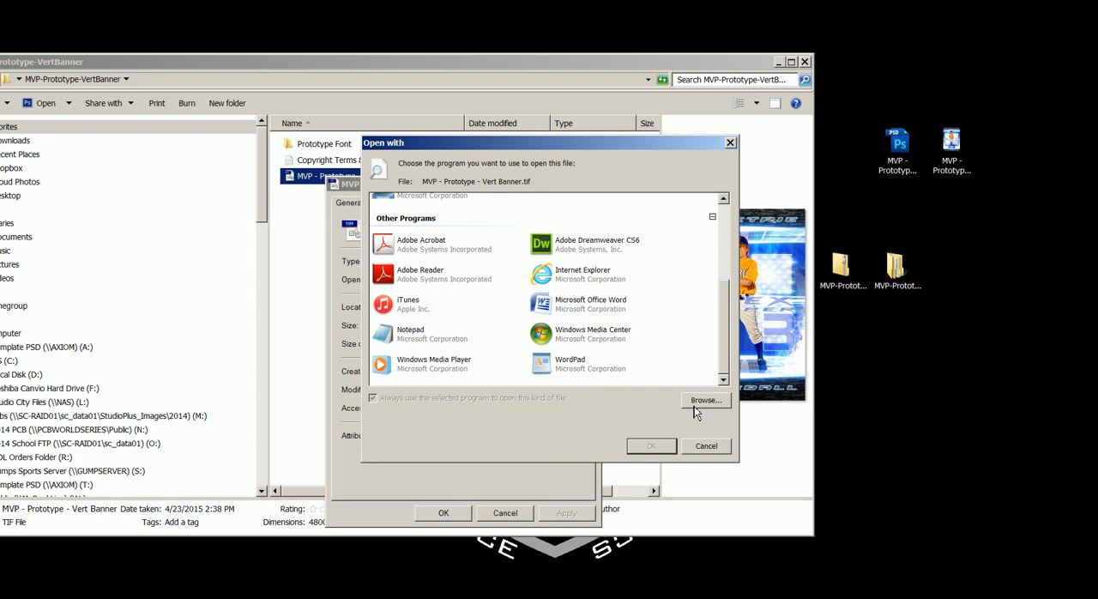
{"action": "mouse_move", "coordinate": [488, 322]}
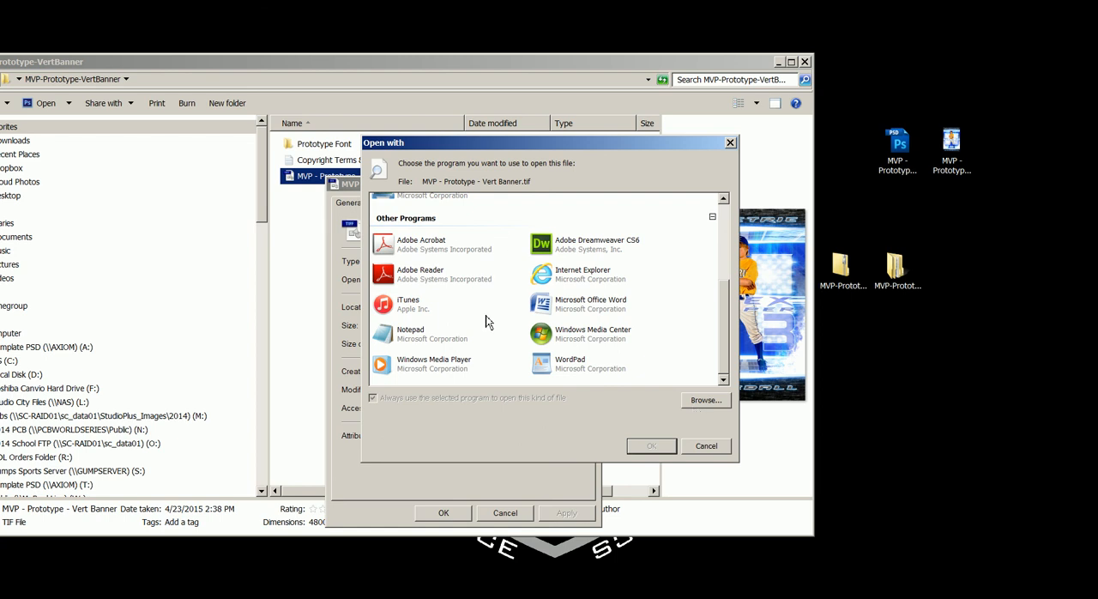
{"action": "mouse_move", "coordinate": [704, 395]}
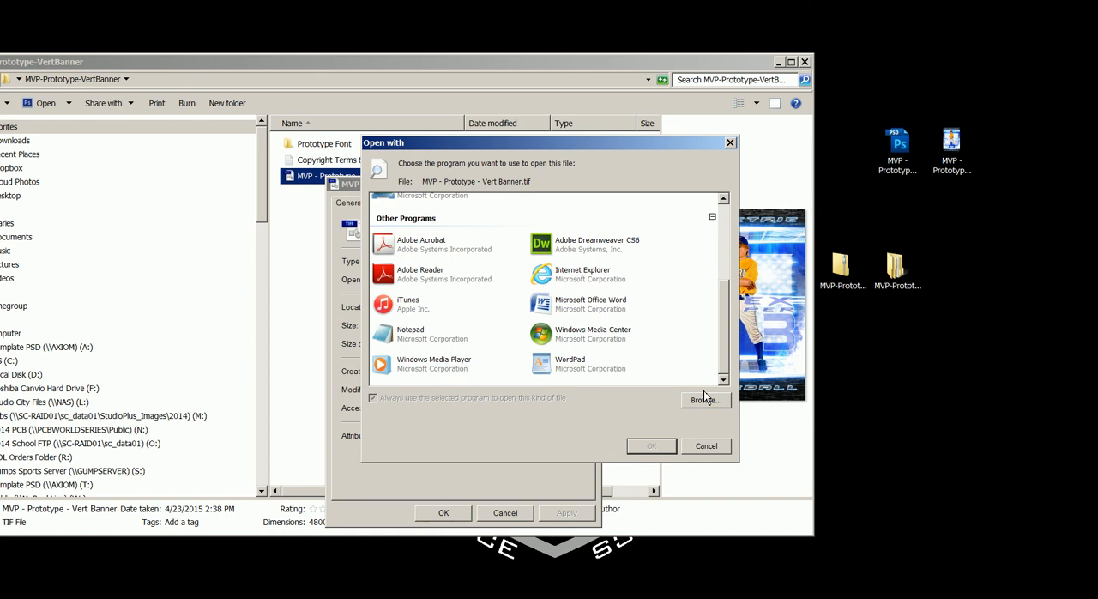
{"action": "mouse_move", "coordinate": [709, 453]}
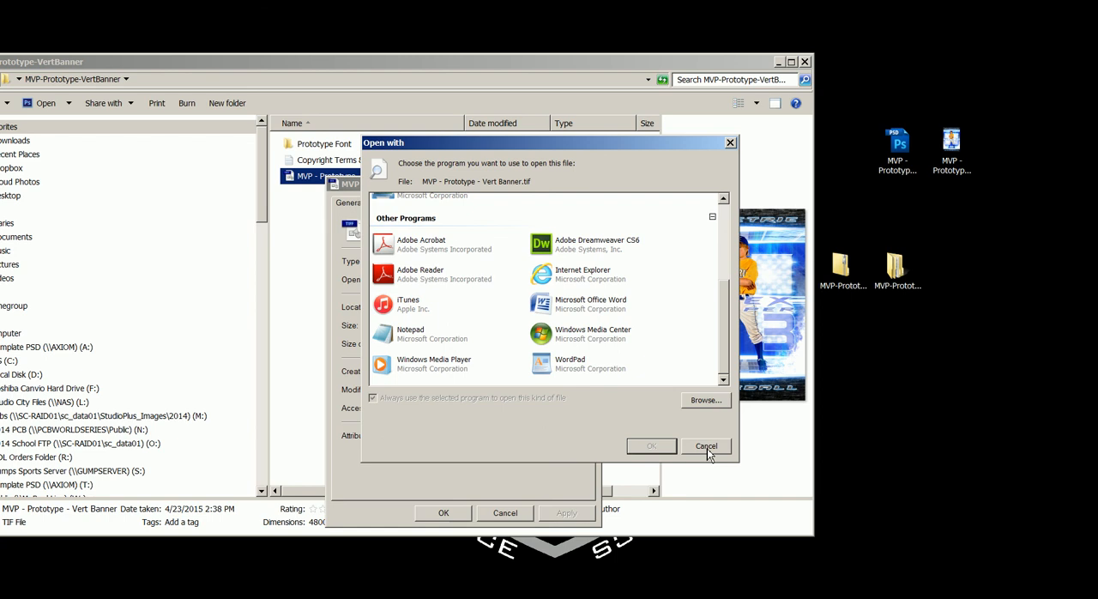
{"action": "left_click", "coordinate": [706, 445]}
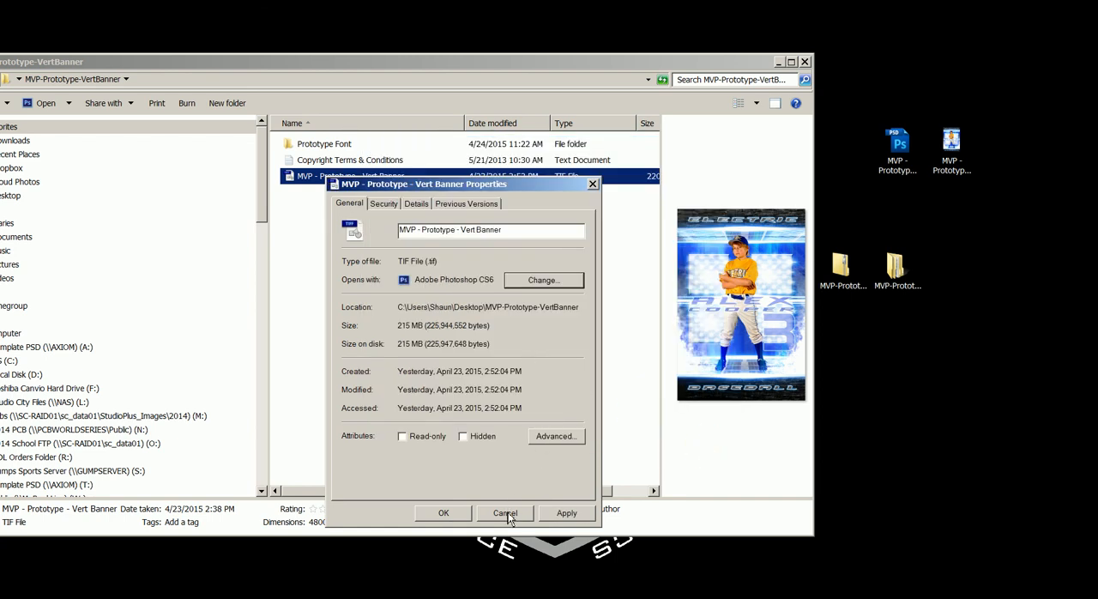
{"action": "left_click", "coordinate": [504, 512]}
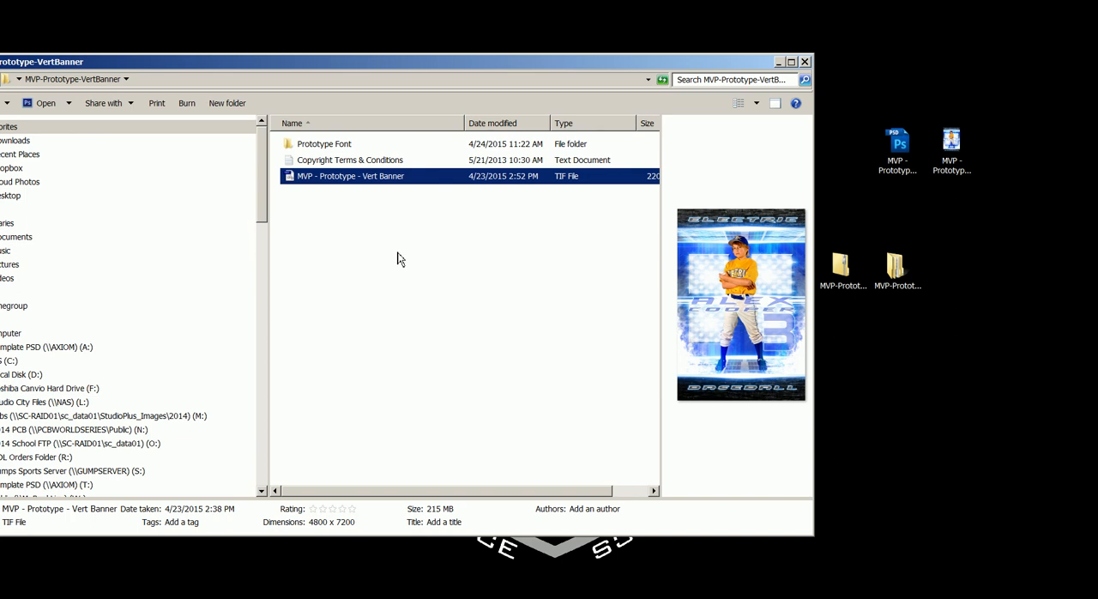
{"action": "mouse_move", "coordinate": [333, 208]}
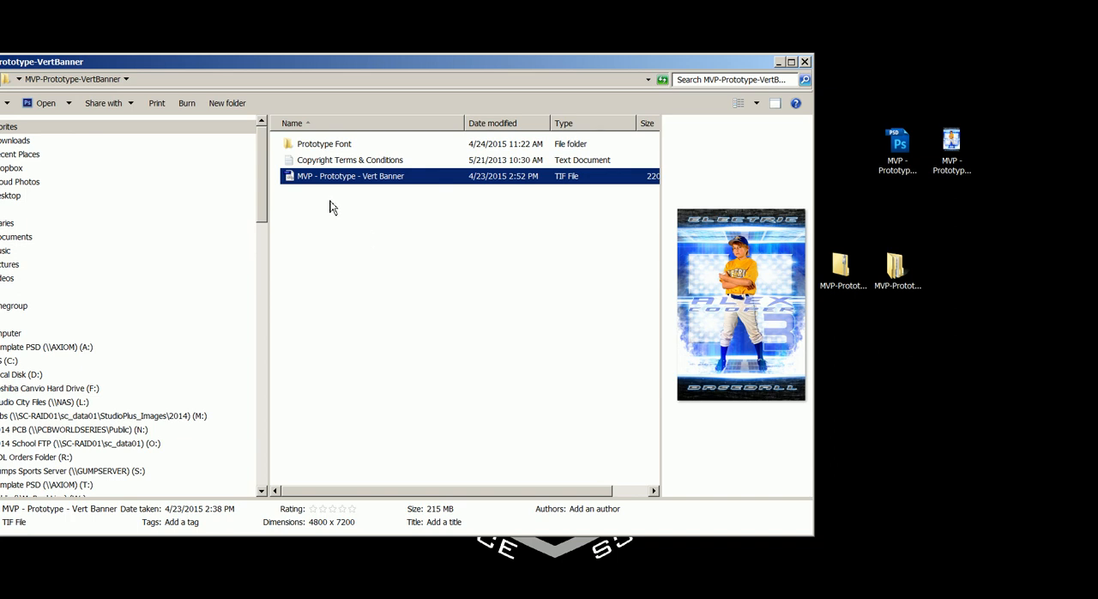
{"action": "mouse_move", "coordinate": [305, 191]}
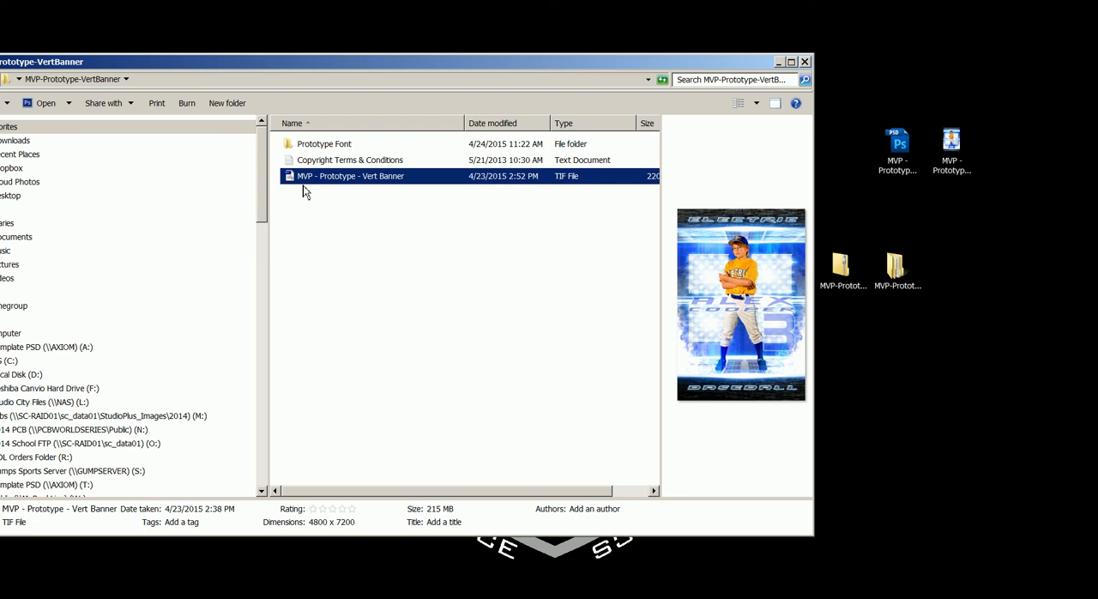
{"action": "mouse_move", "coordinate": [379, 230]}
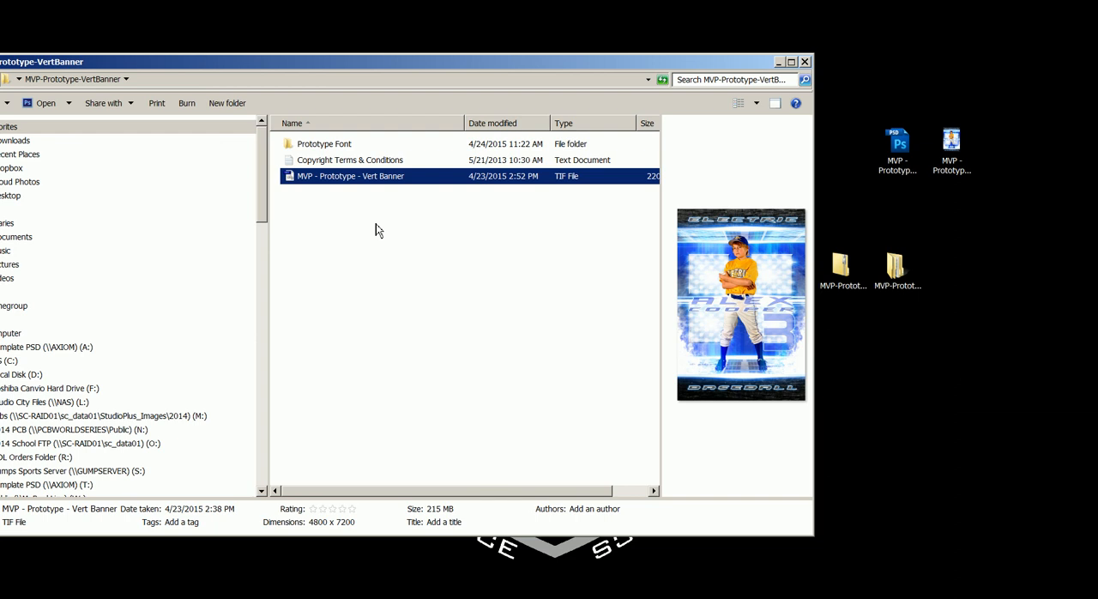
{"action": "mouse_move", "coordinate": [398, 258]}
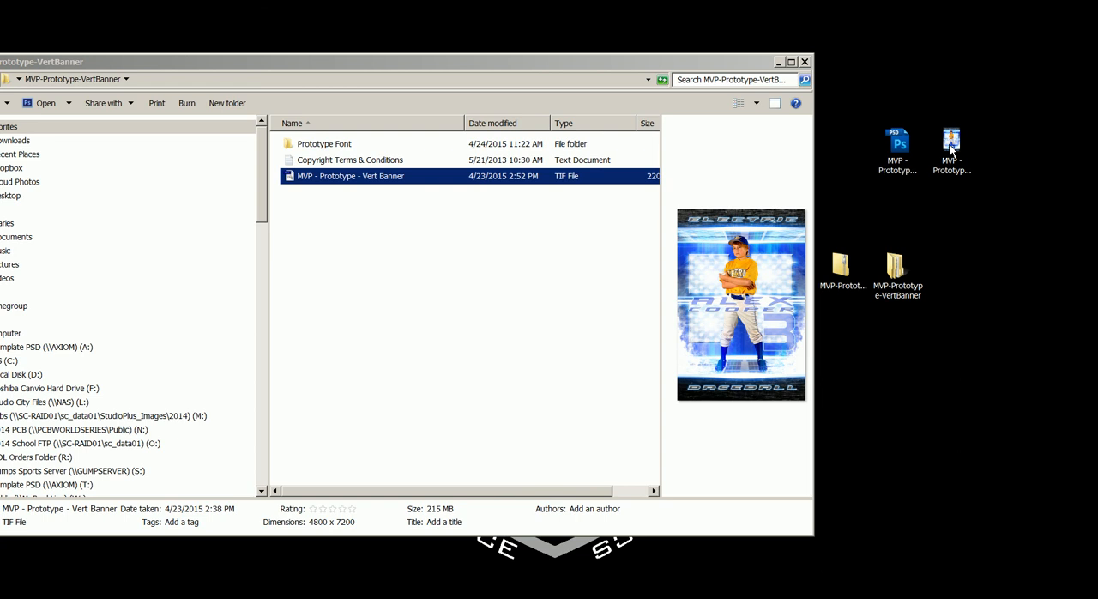
{"action": "left_click", "coordinate": [952, 142]}
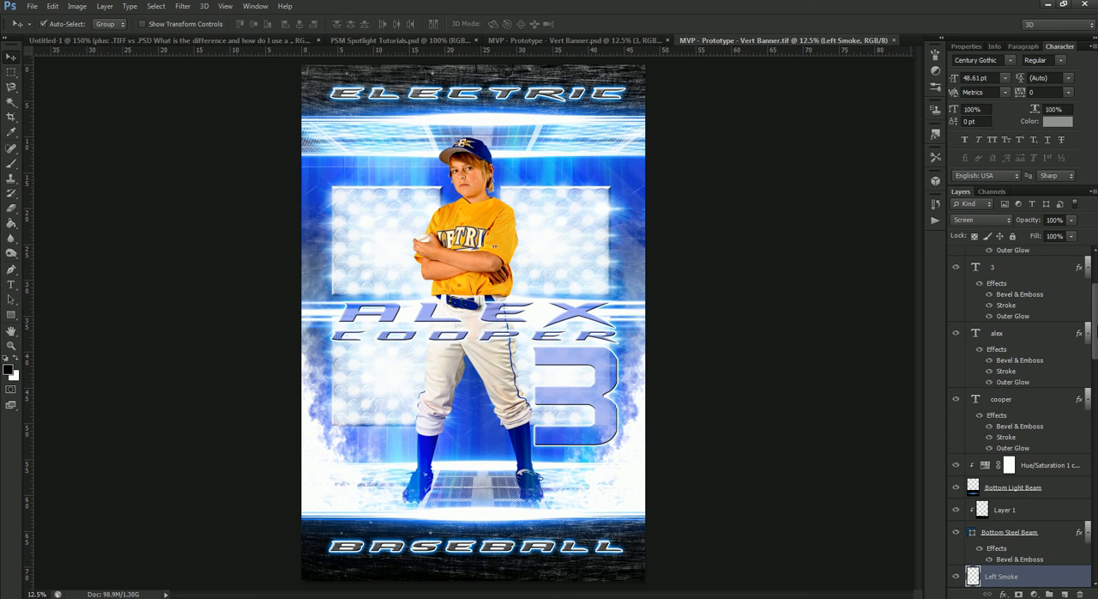
- Scroll the TIF's layers, compare the PSD tab's layer stack, then return to the TIF
{"action": "scroll", "scroll_direction": "down", "scroll_amount": 3}
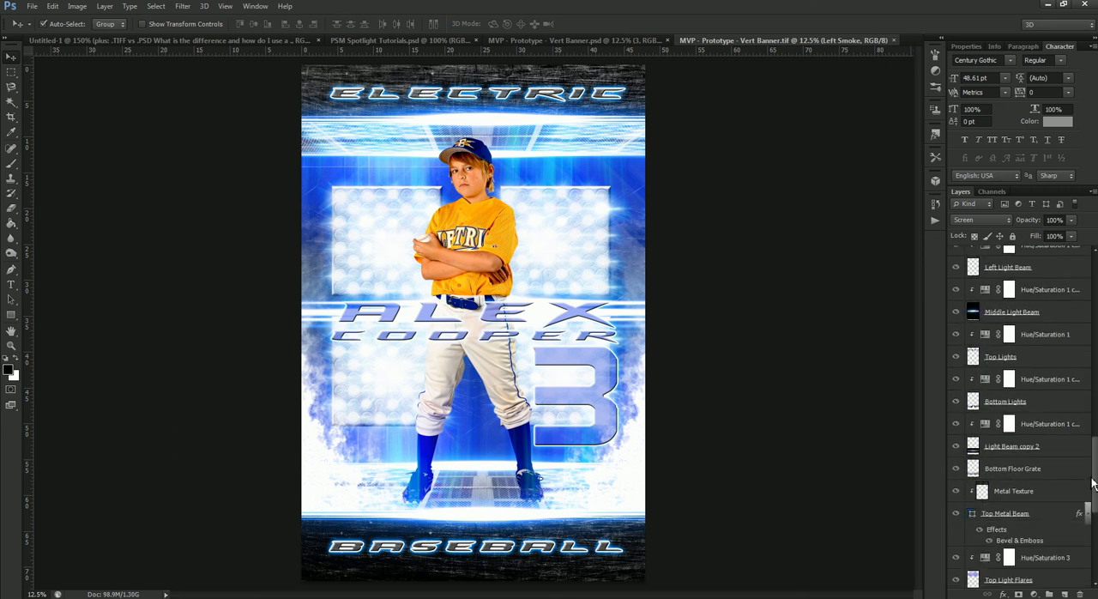
{"action": "scroll", "scroll_direction": "down", "scroll_amount": 3}
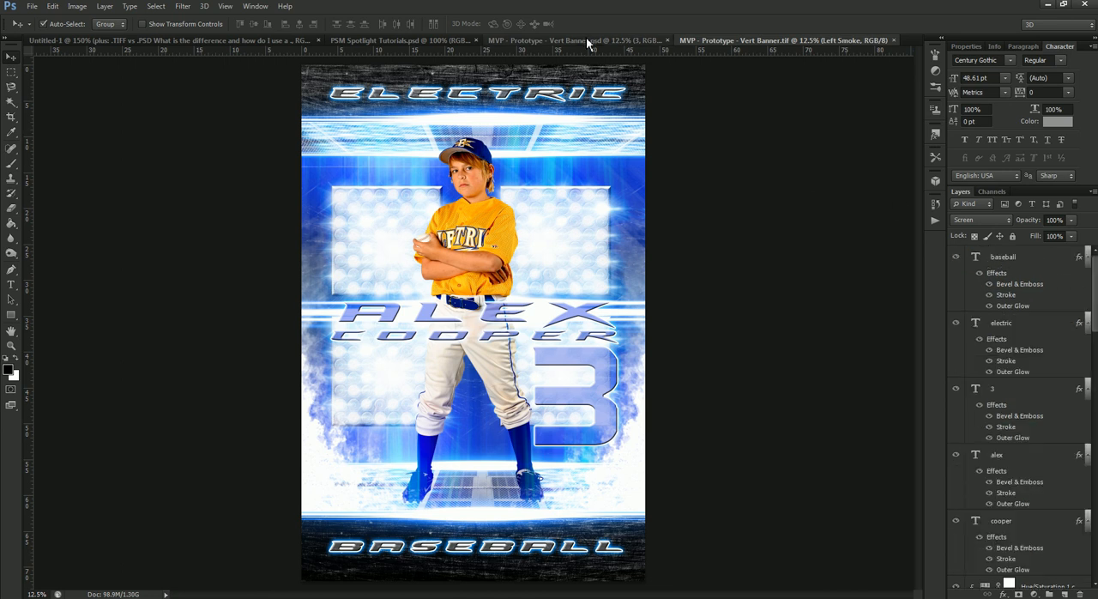
{"action": "left_click", "coordinate": [992, 388]}
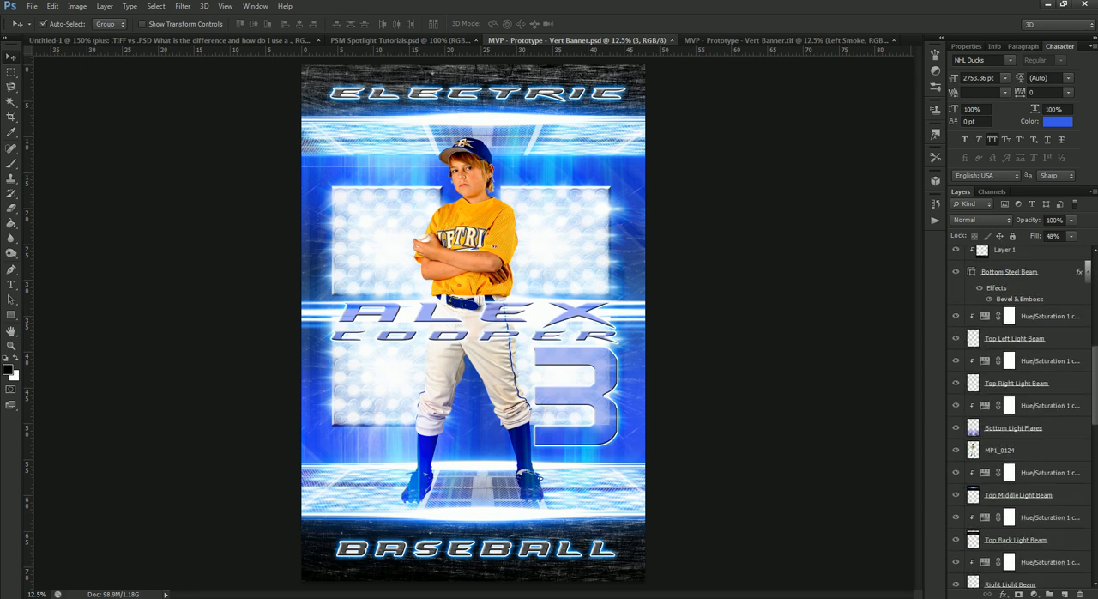
{"action": "scroll", "scroll_direction": "down", "scroll_amount": 3}
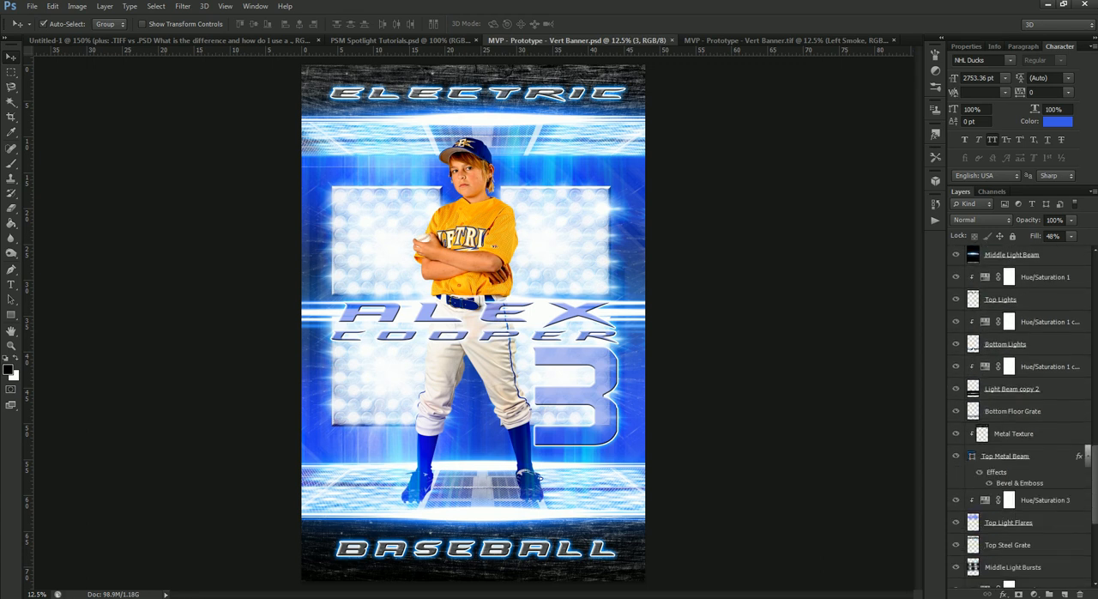
{"action": "scroll", "scroll_direction": "down", "scroll_amount": 3}
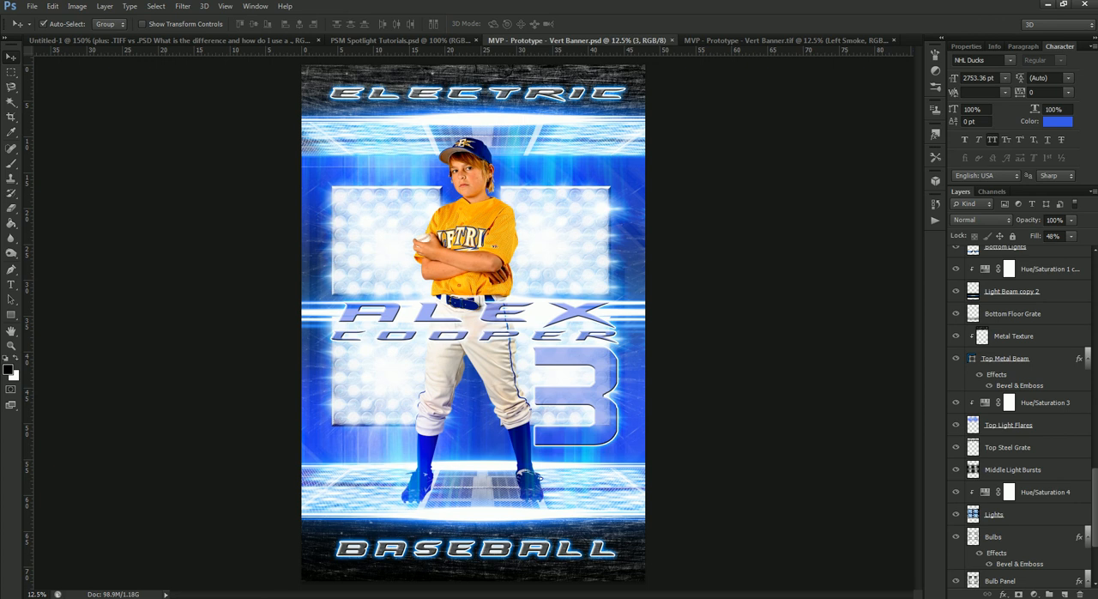
{"action": "mouse_move", "coordinate": [770, 275]}
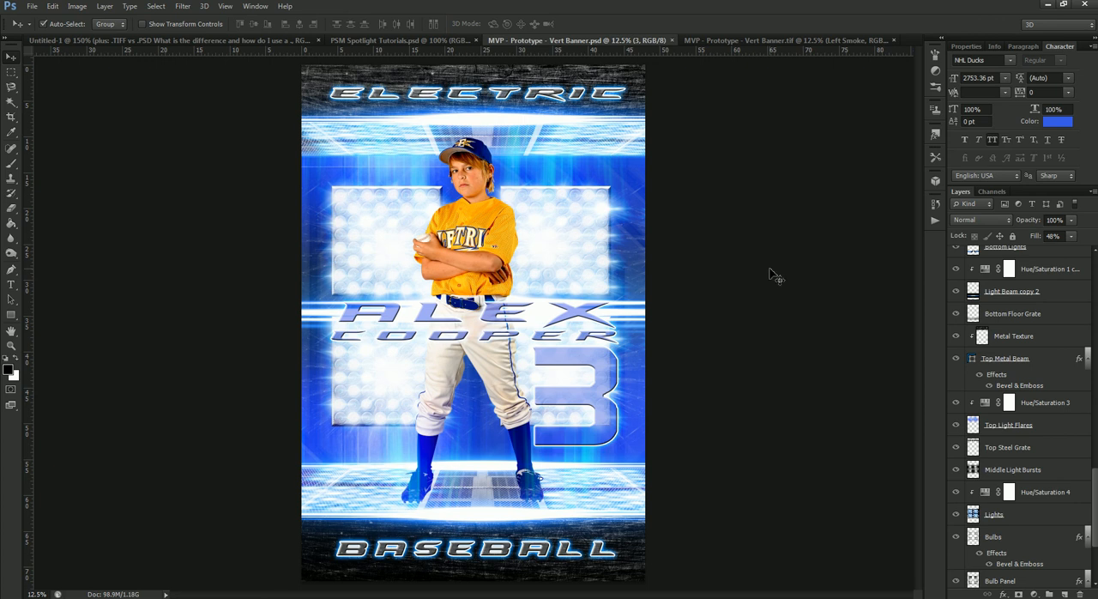
{"action": "left_click", "coordinate": [76, 6]}
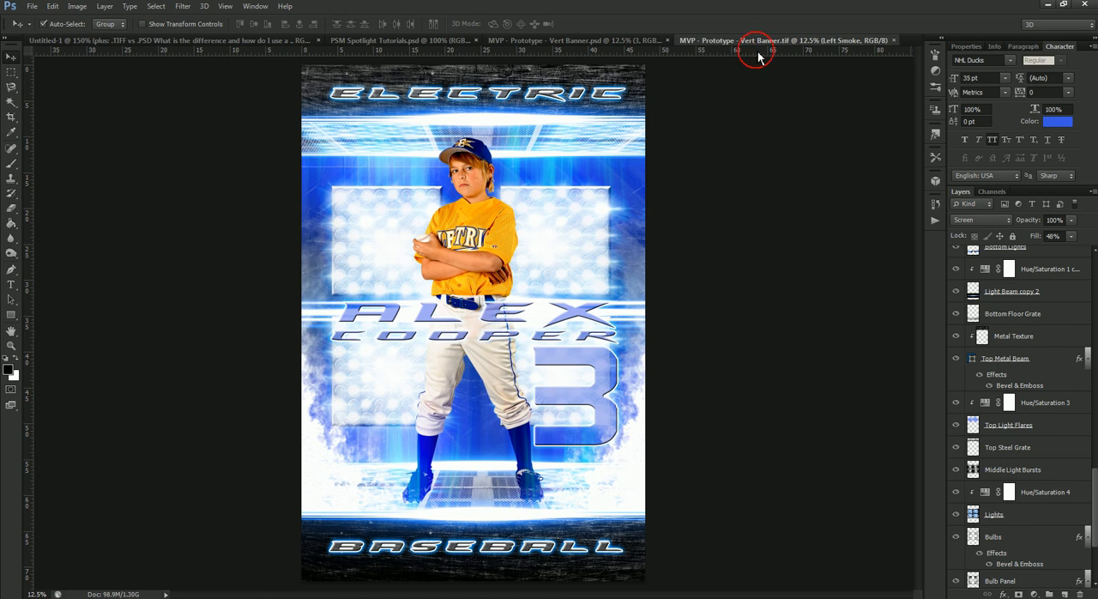
{"action": "left_click", "coordinate": [76, 6]}
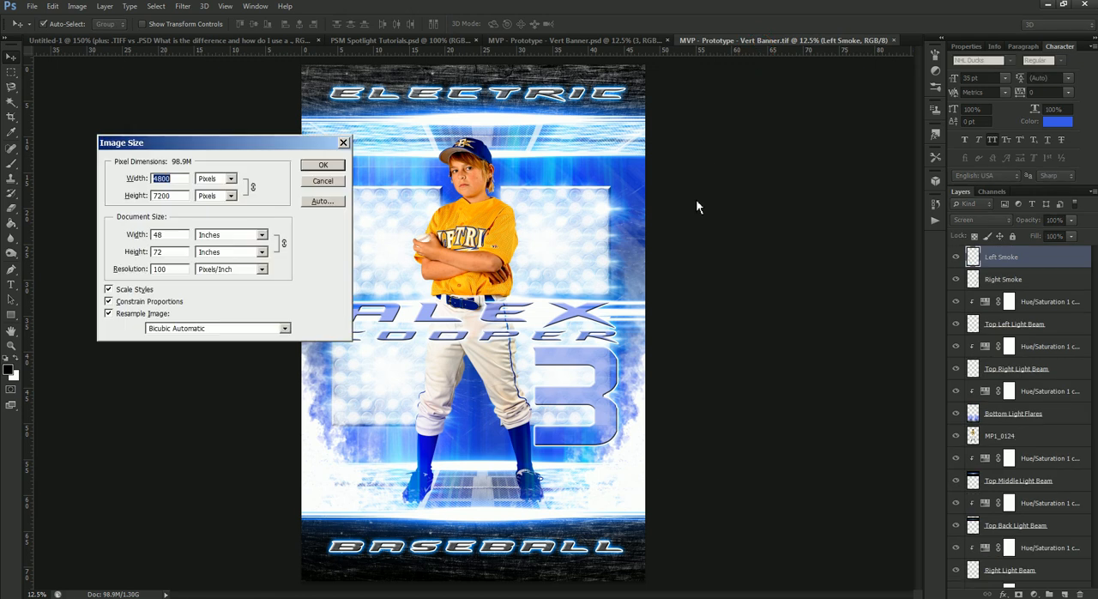
{"action": "mouse_move", "coordinate": [313, 231]}
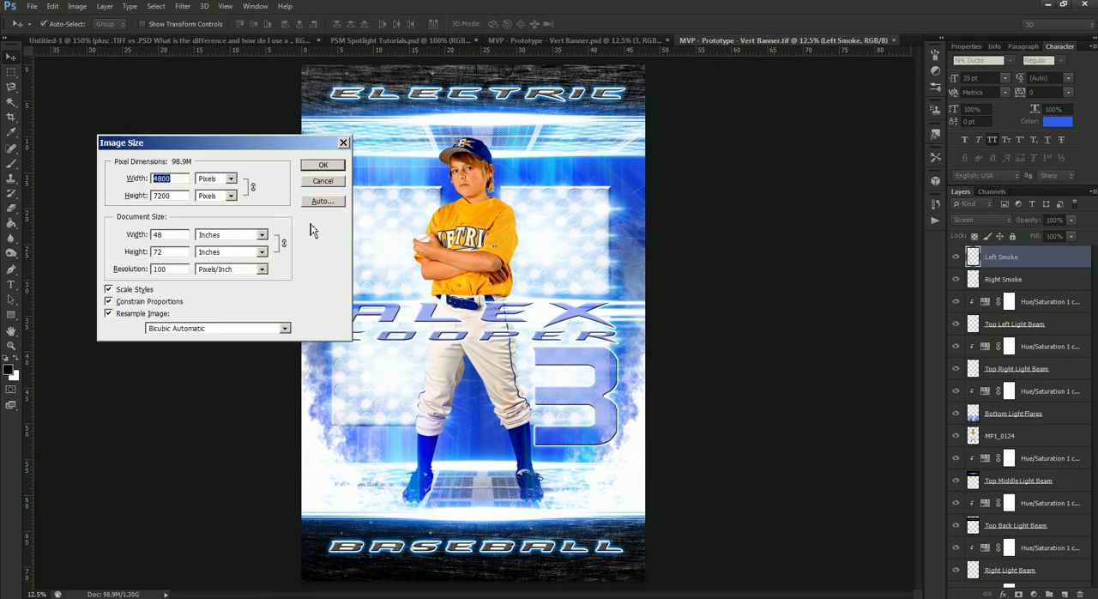
{"action": "left_click", "coordinate": [323, 181]}
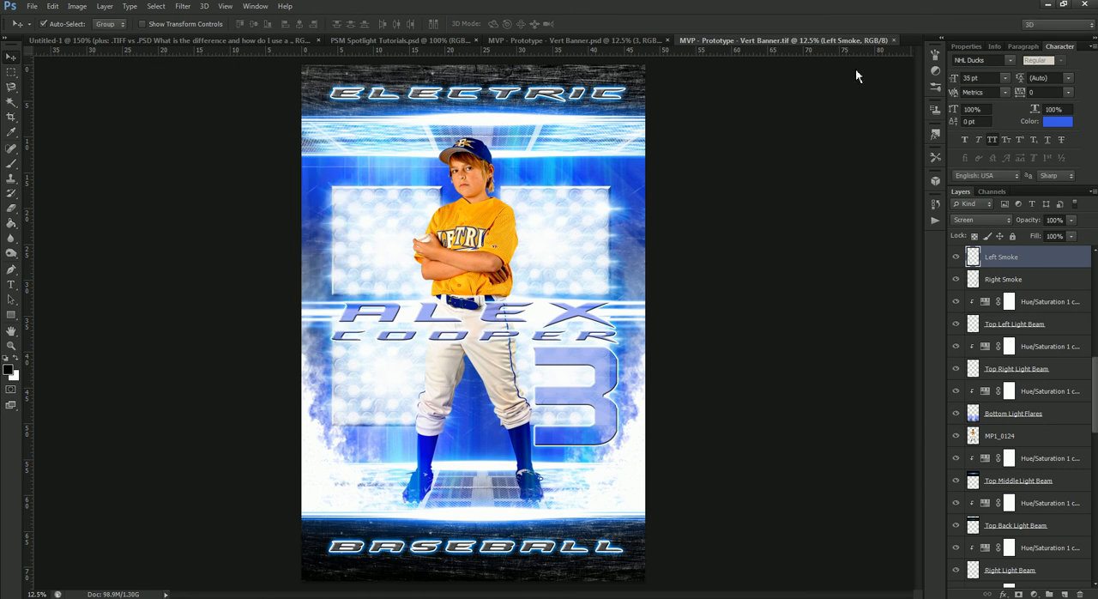
{"action": "mouse_move", "coordinate": [897, 44]}
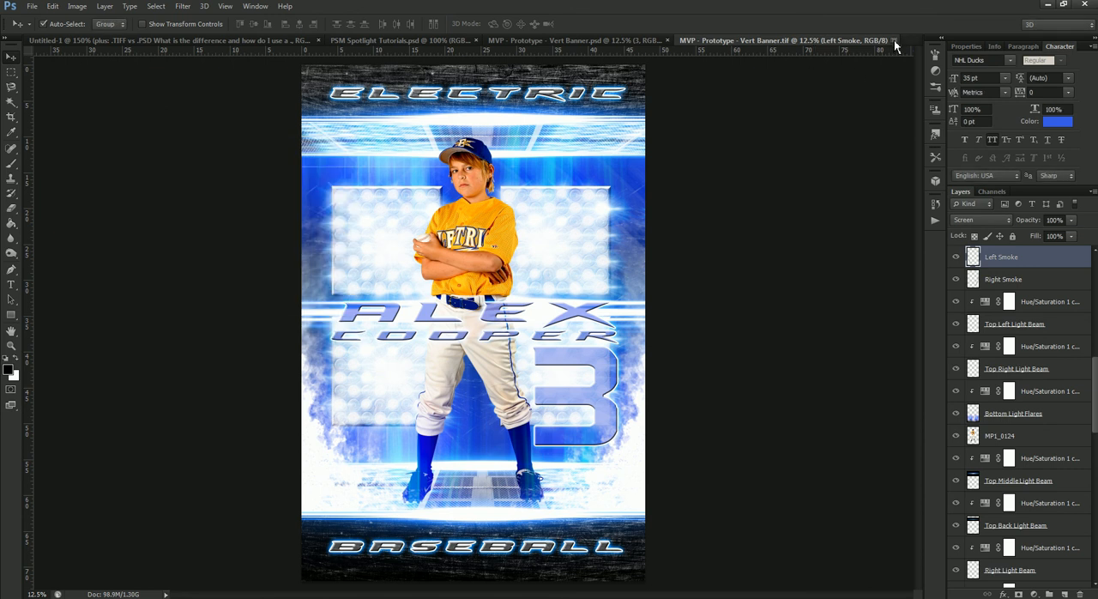
{"action": "mouse_move", "coordinate": [1064, 17]}
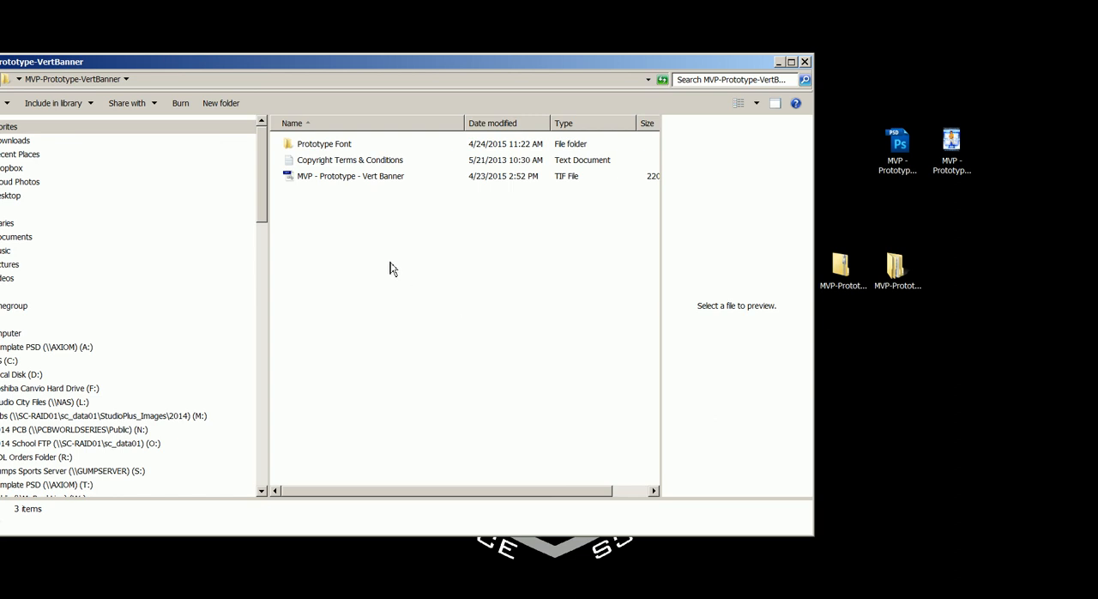
{"action": "mouse_move", "coordinate": [368, 190]}
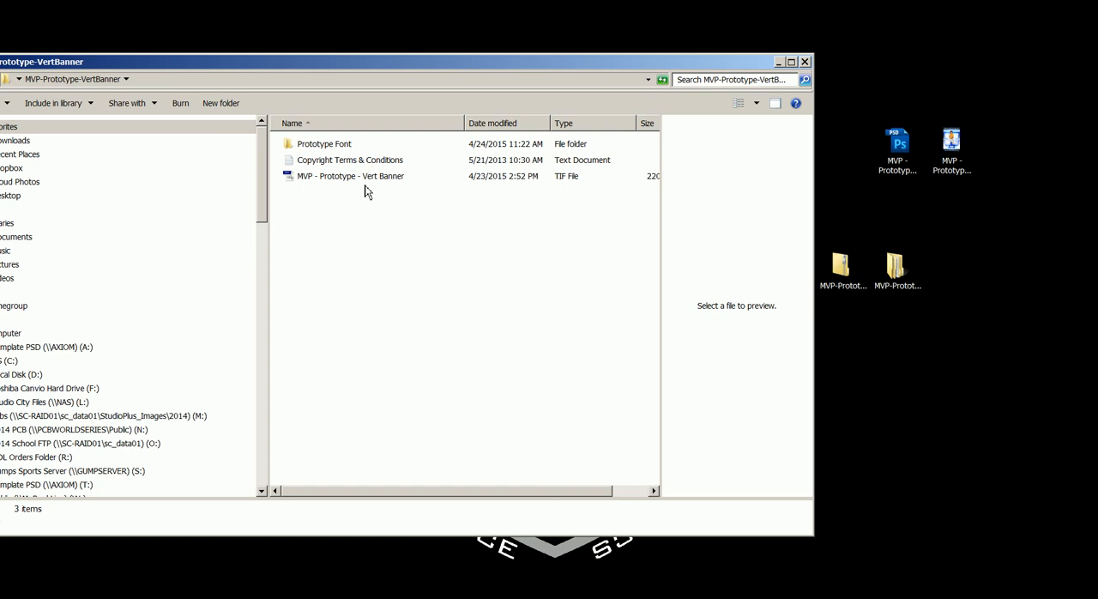
{"action": "mouse_move", "coordinate": [359, 191]}
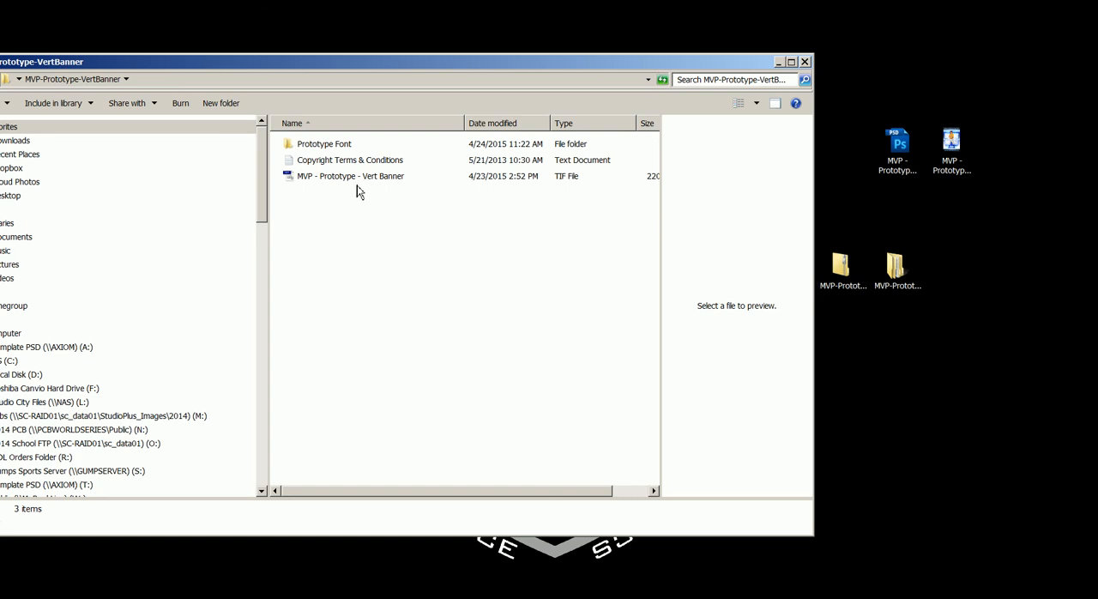